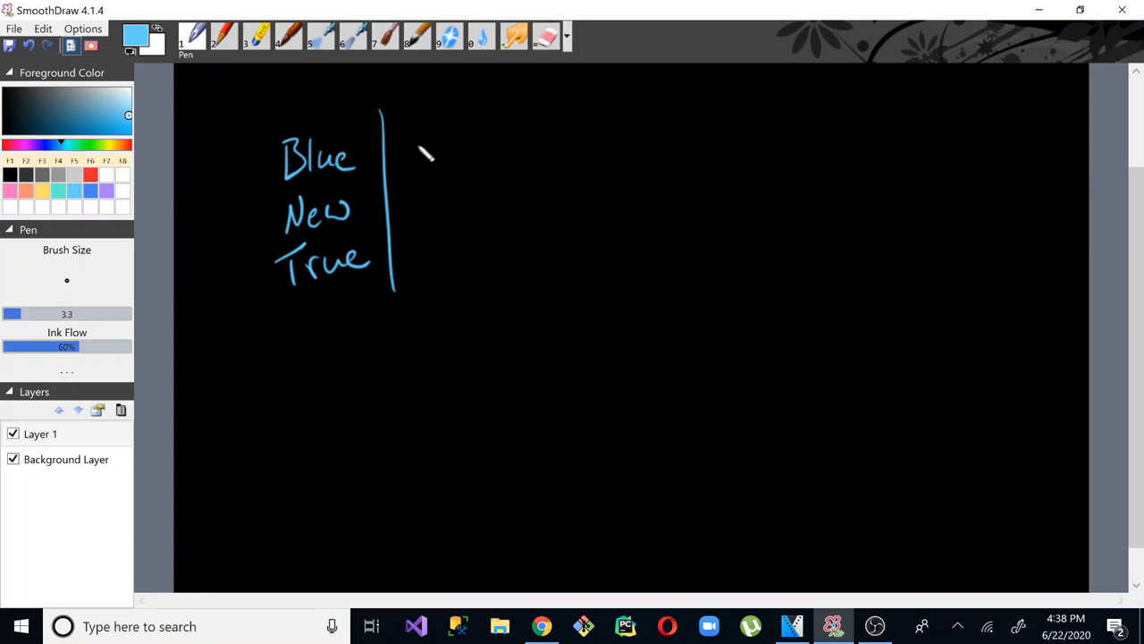
- Handwrite chip and whip beside Blue and New, then add the Blew clips fourth row
left_click_drag(407, 157, 482, 157)
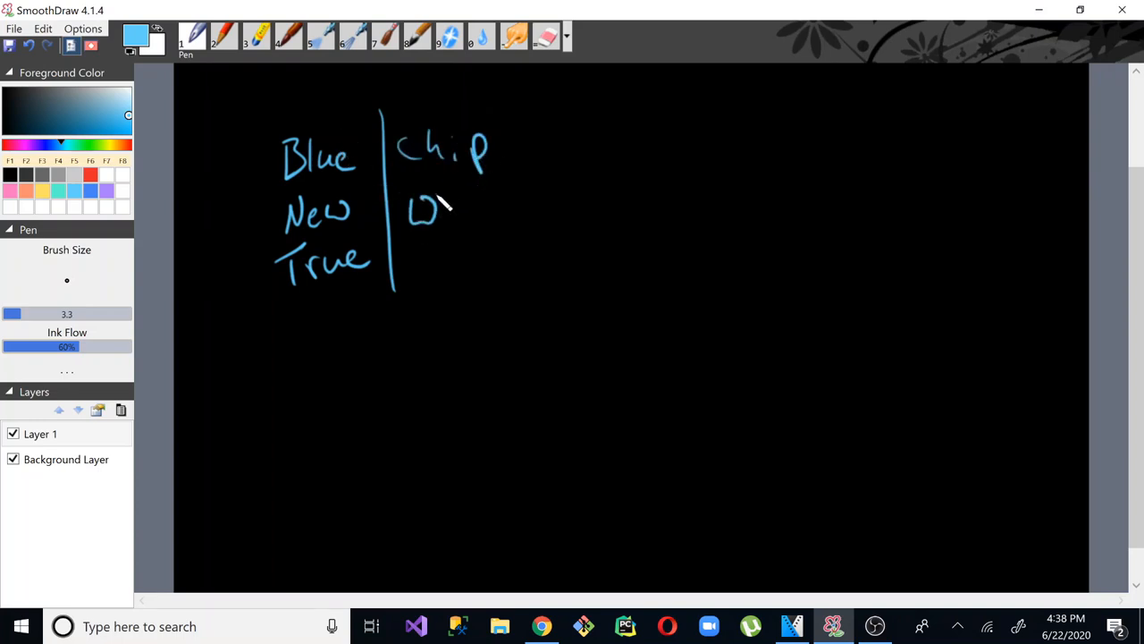
left_click_drag(411, 214, 465, 259)
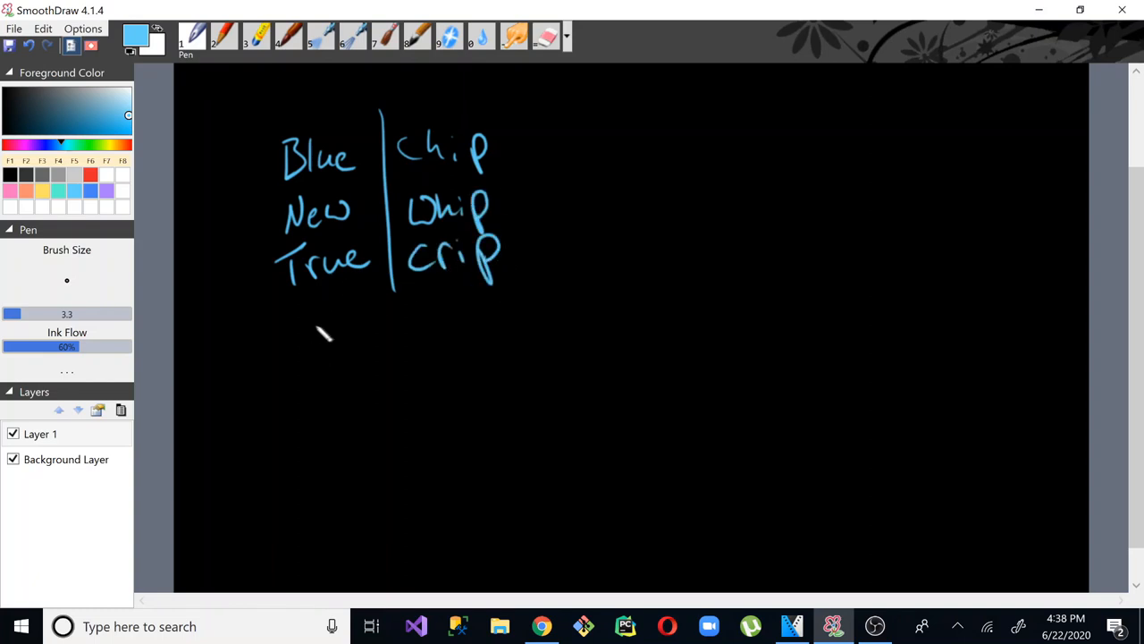
mouse_move(299, 304)
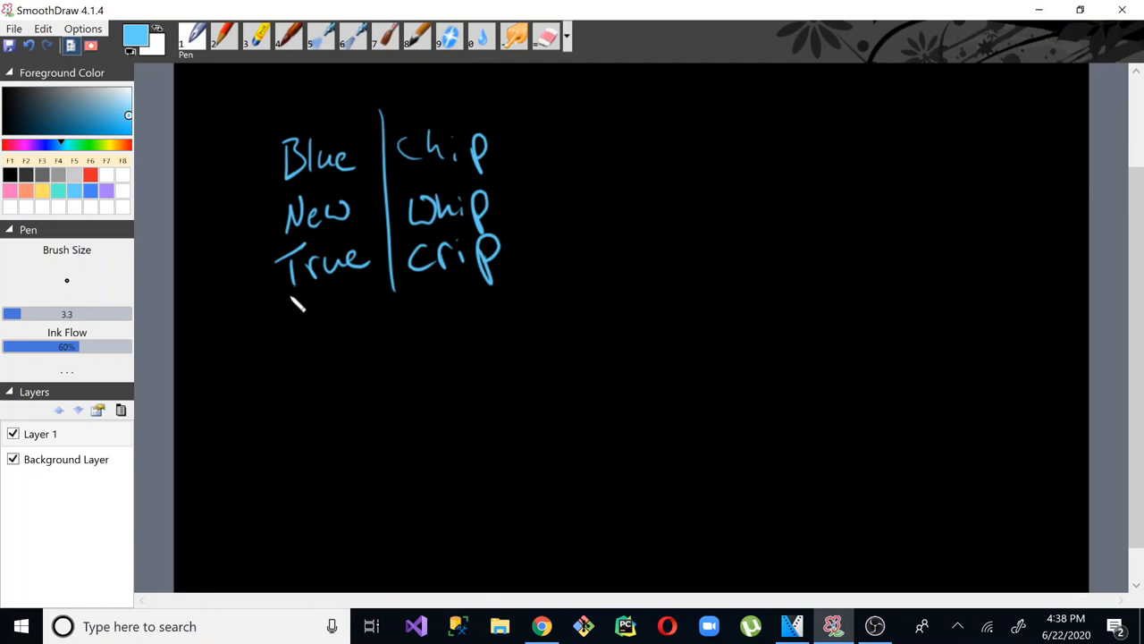
left_click_drag(286, 304, 349, 313)
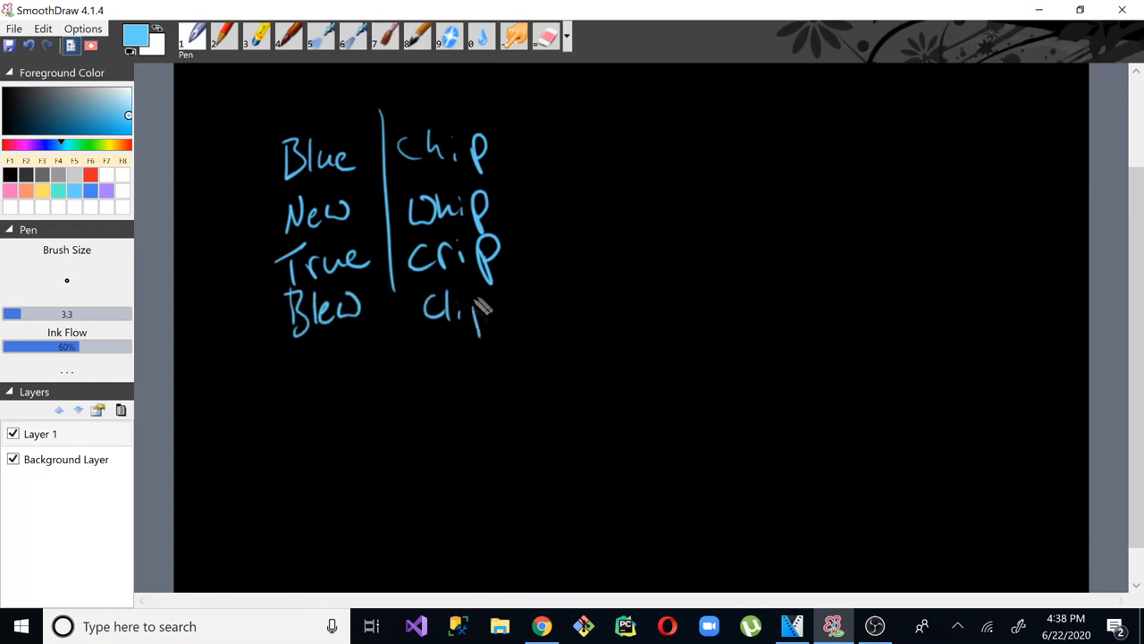
left_click_drag(483, 313, 514, 317)
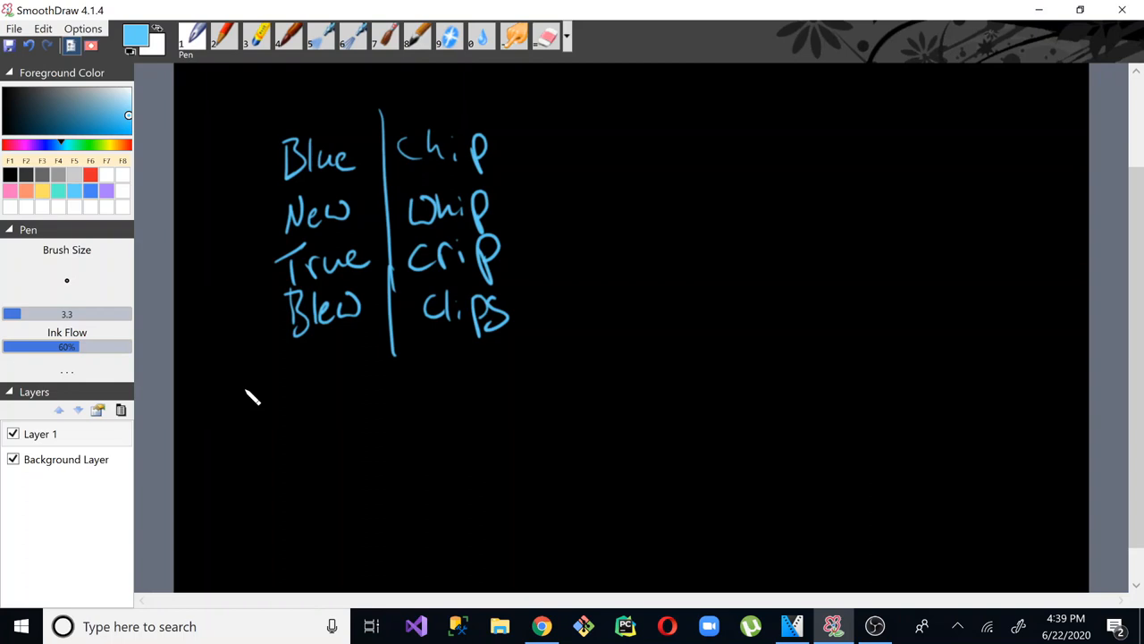
mouse_move(371, 300)
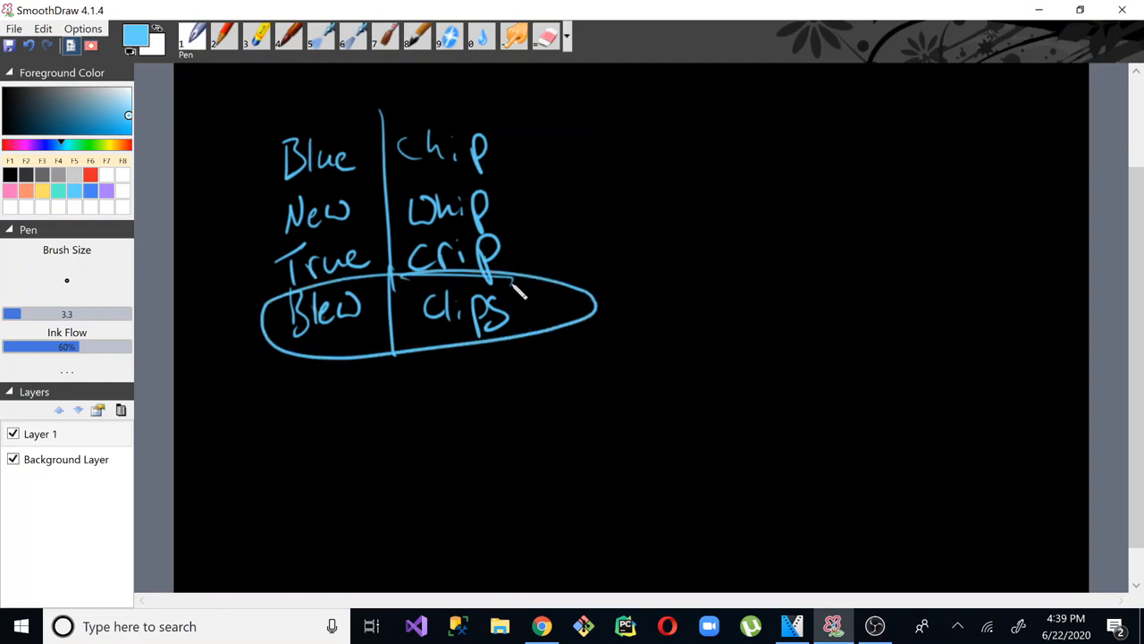
mouse_move(666, 152)
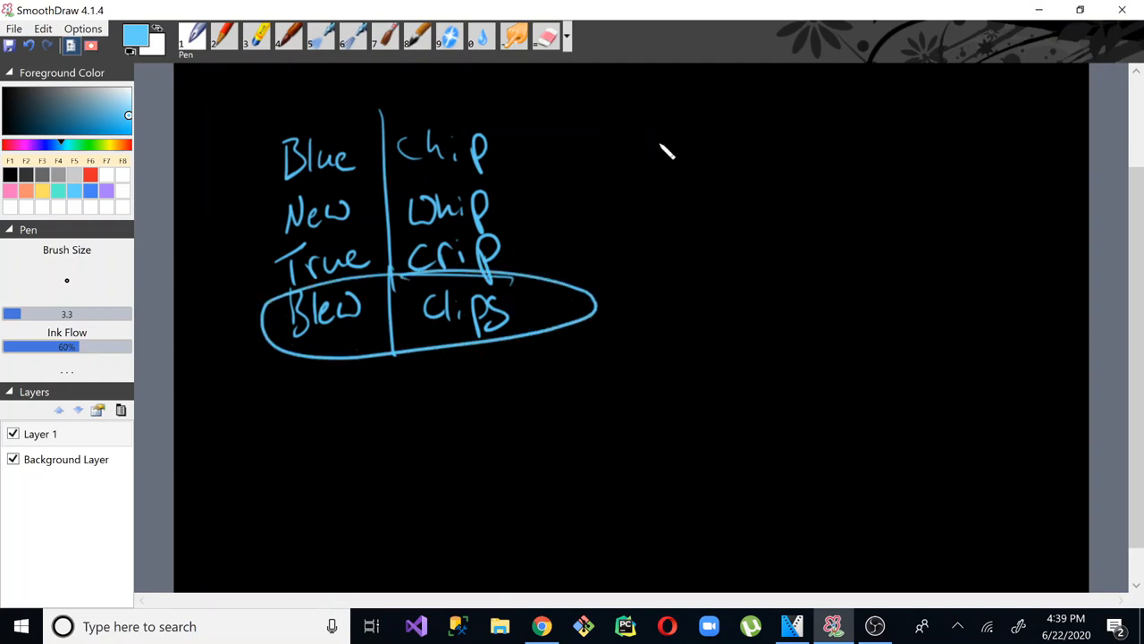
mouse_move(331, 267)
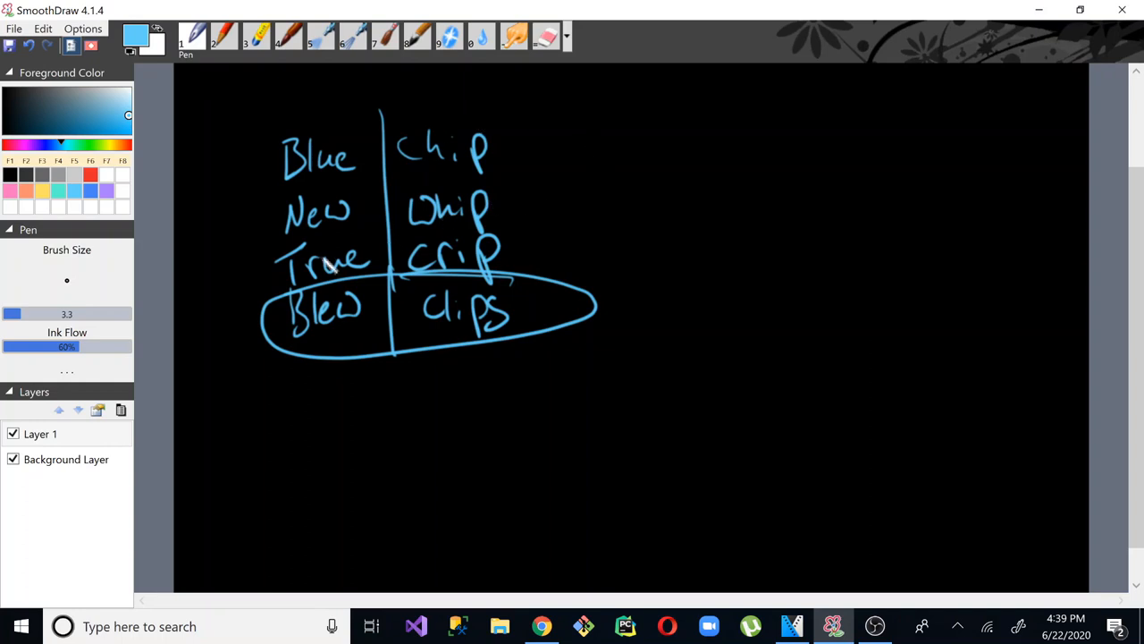
mouse_move(240, 275)
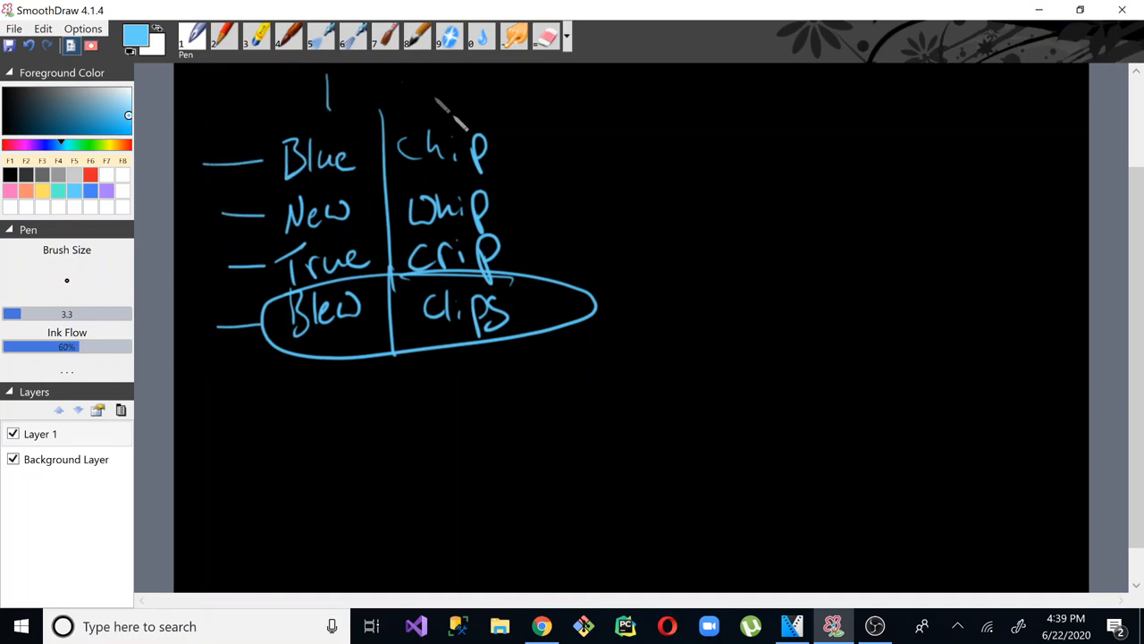
- Draw a Pen-tool stroke near the top of the SmoothDraw canvas
left_click_drag(411, 80, 452, 112)
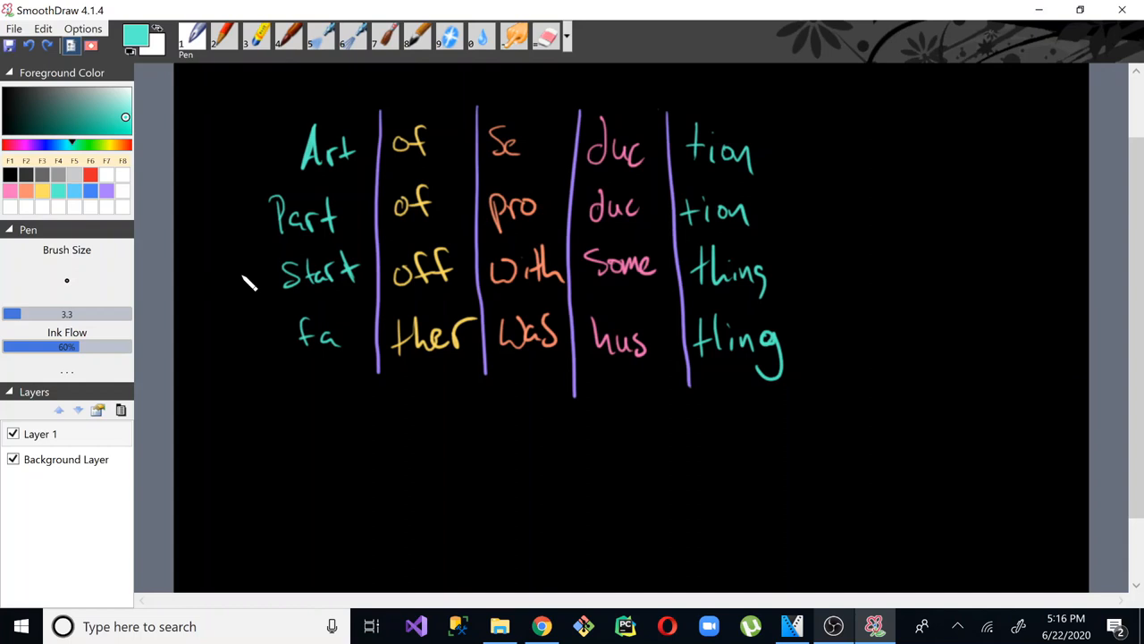
mouse_move(332, 146)
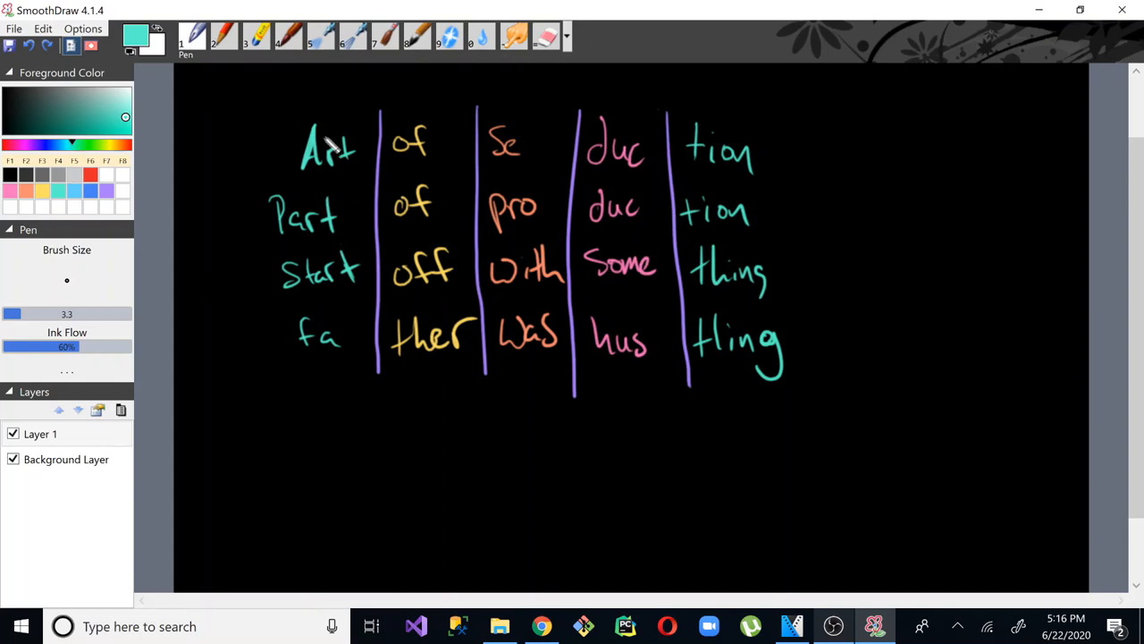
mouse_move(314, 174)
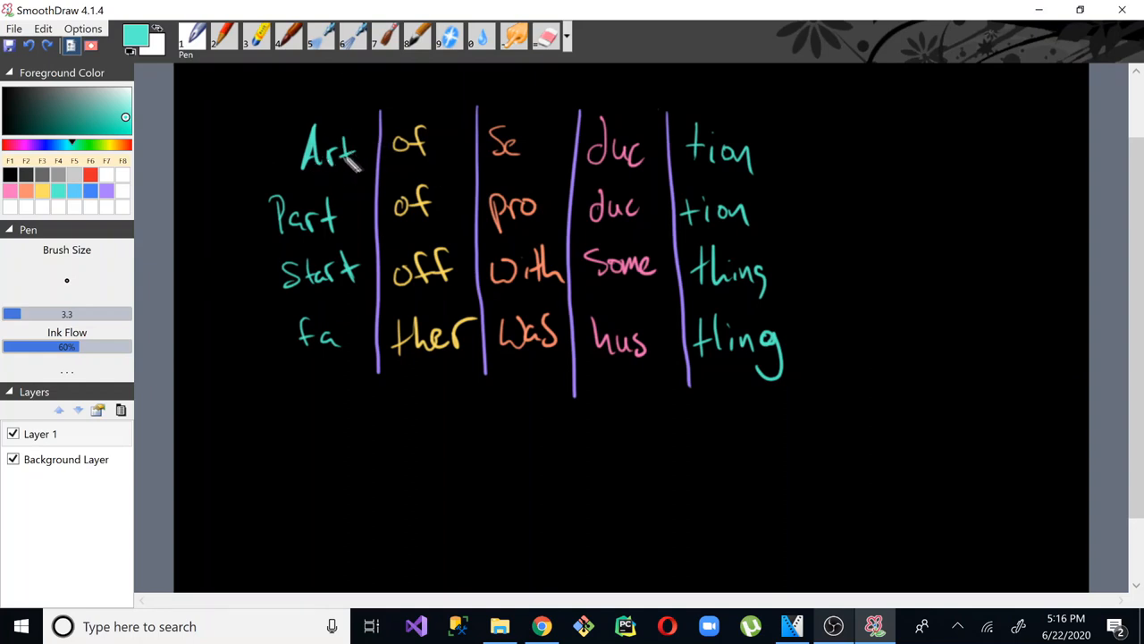
mouse_move(766, 152)
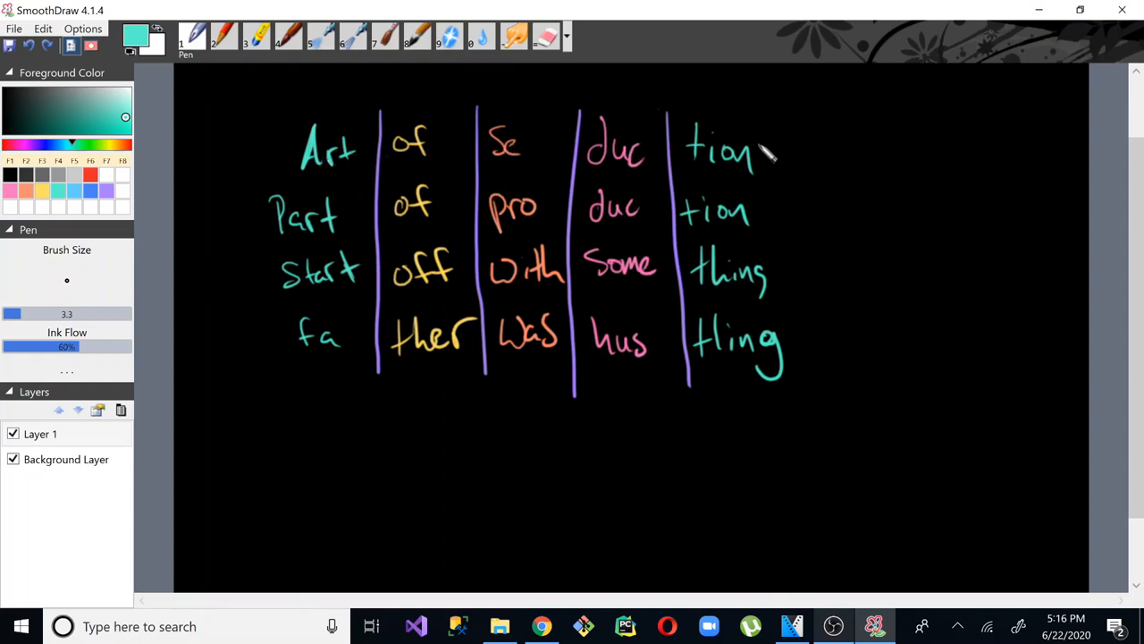
mouse_move(791, 159)
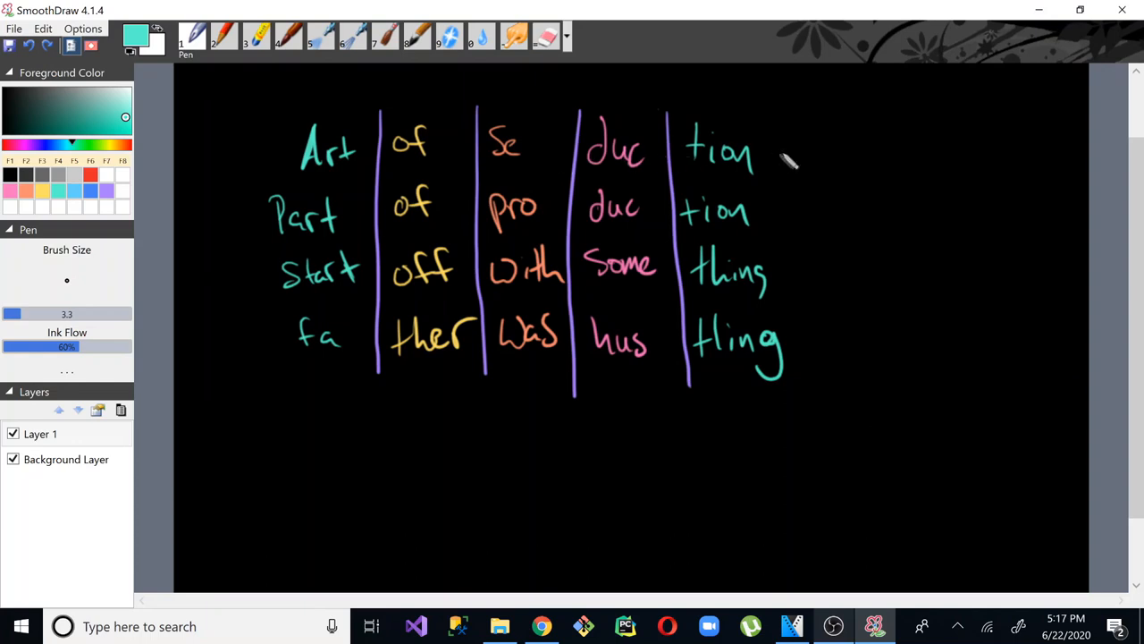
mouse_move(374, 125)
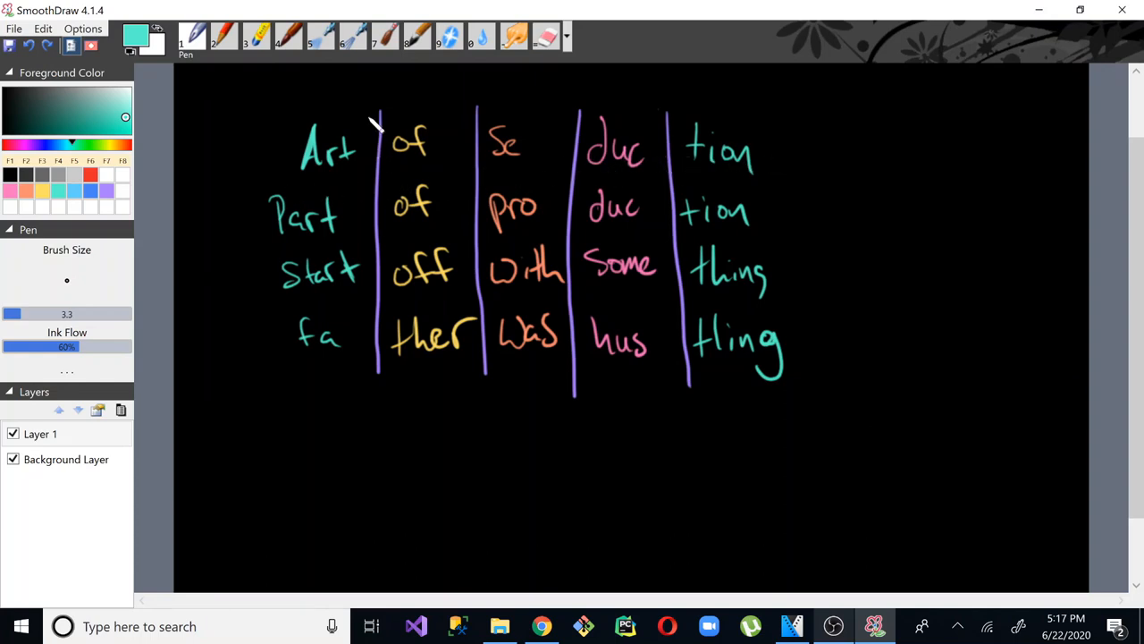
mouse_move(289, 172)
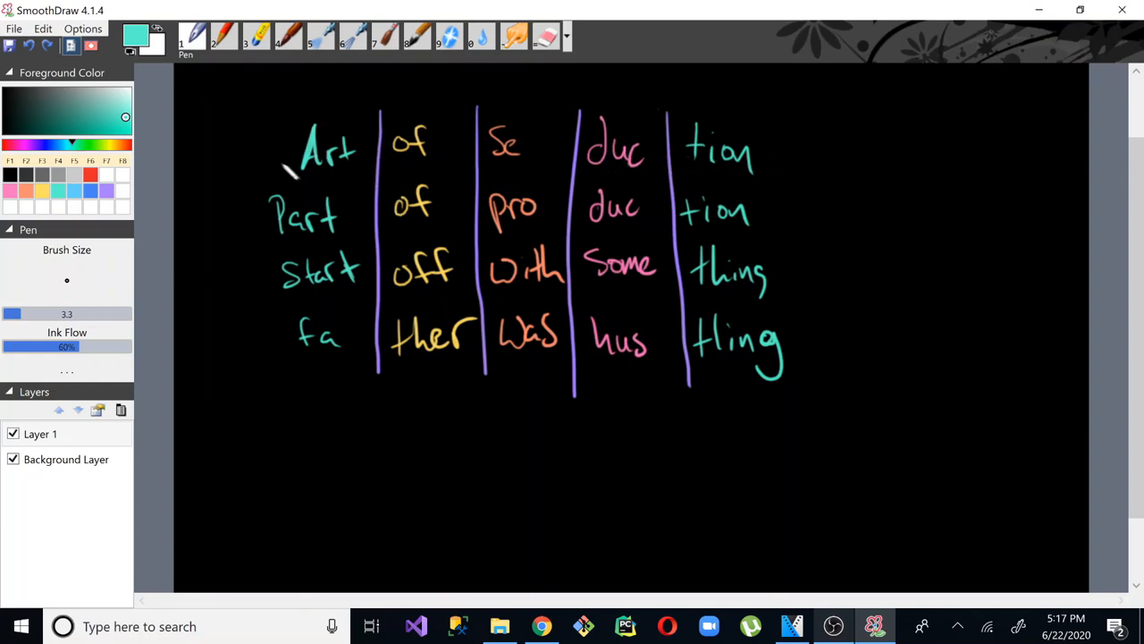
mouse_move(362, 157)
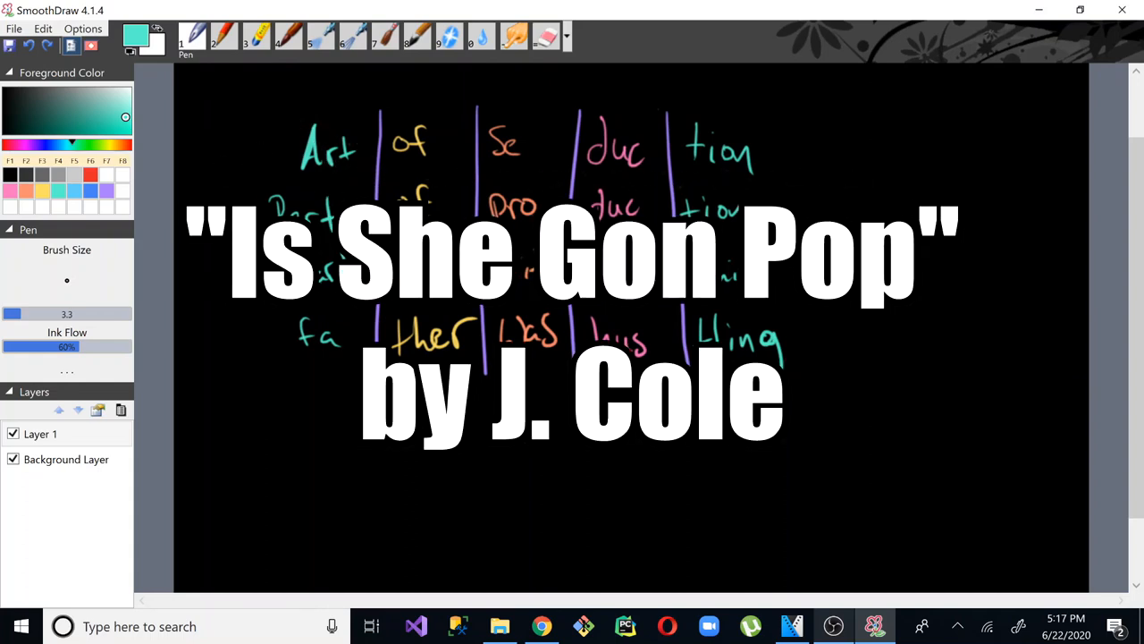
mouse_move(312, 184)
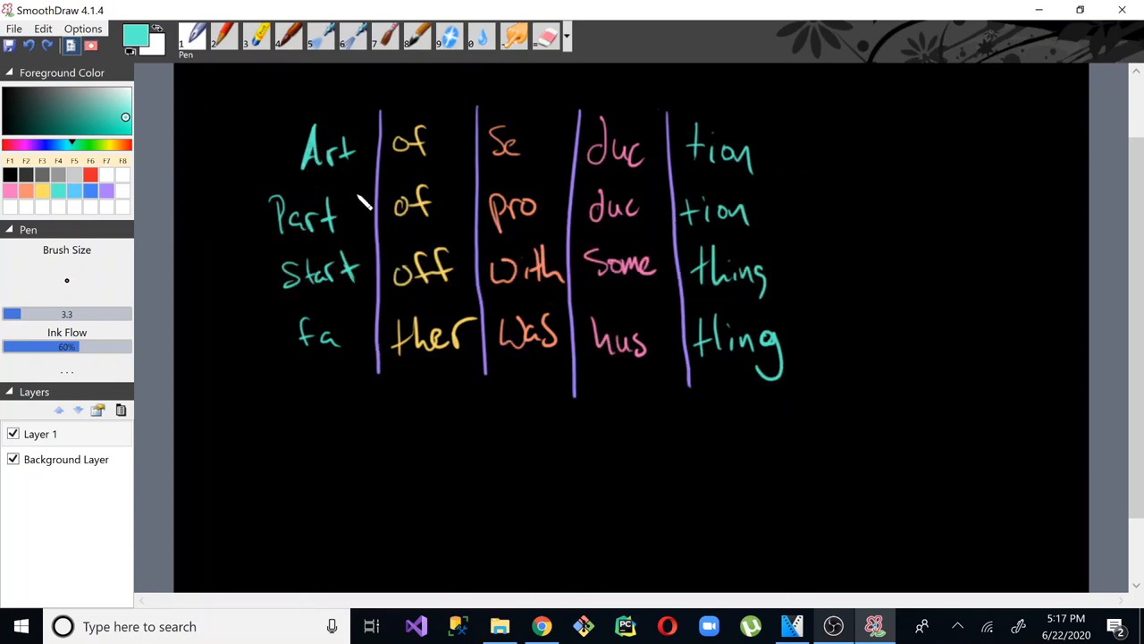
mouse_move(447, 304)
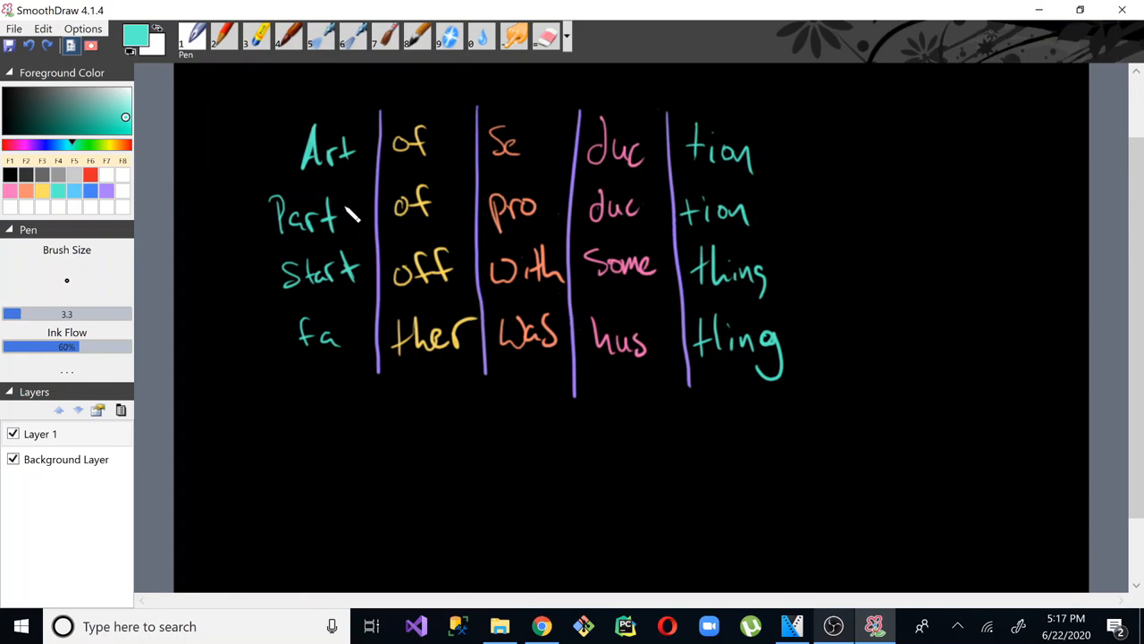
mouse_move(308, 157)
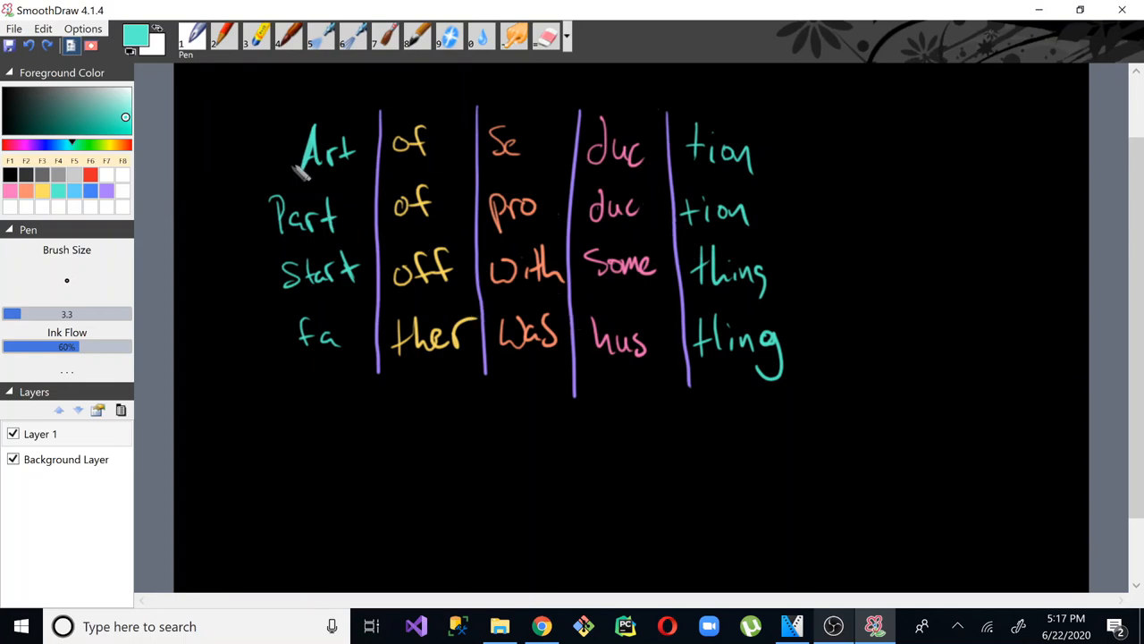
mouse_move(310, 188)
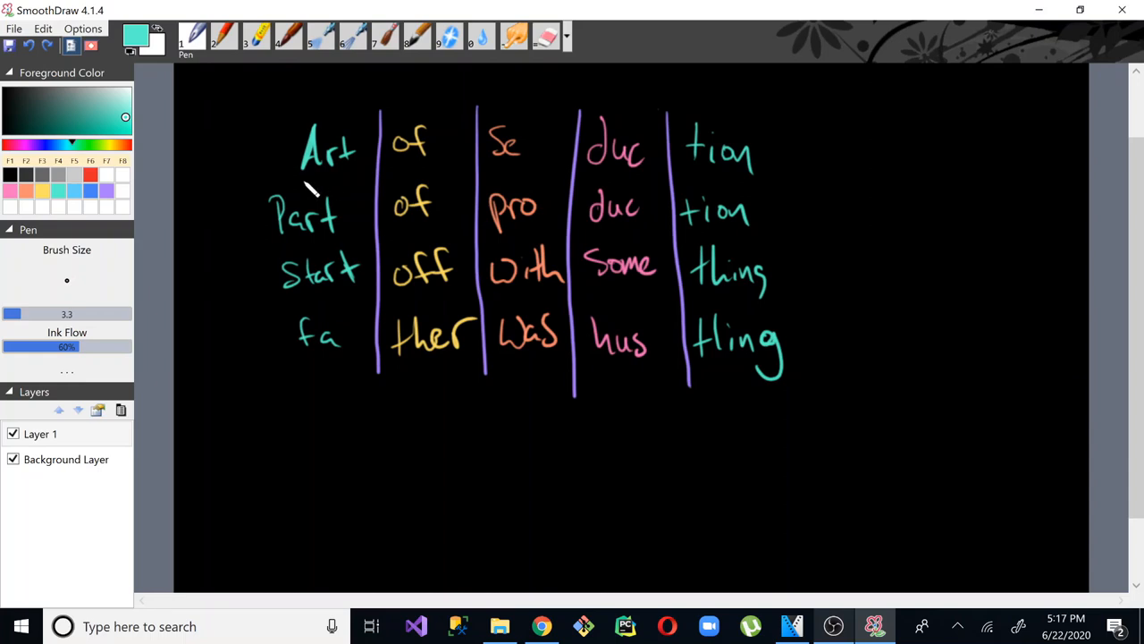
mouse_move(635, 241)
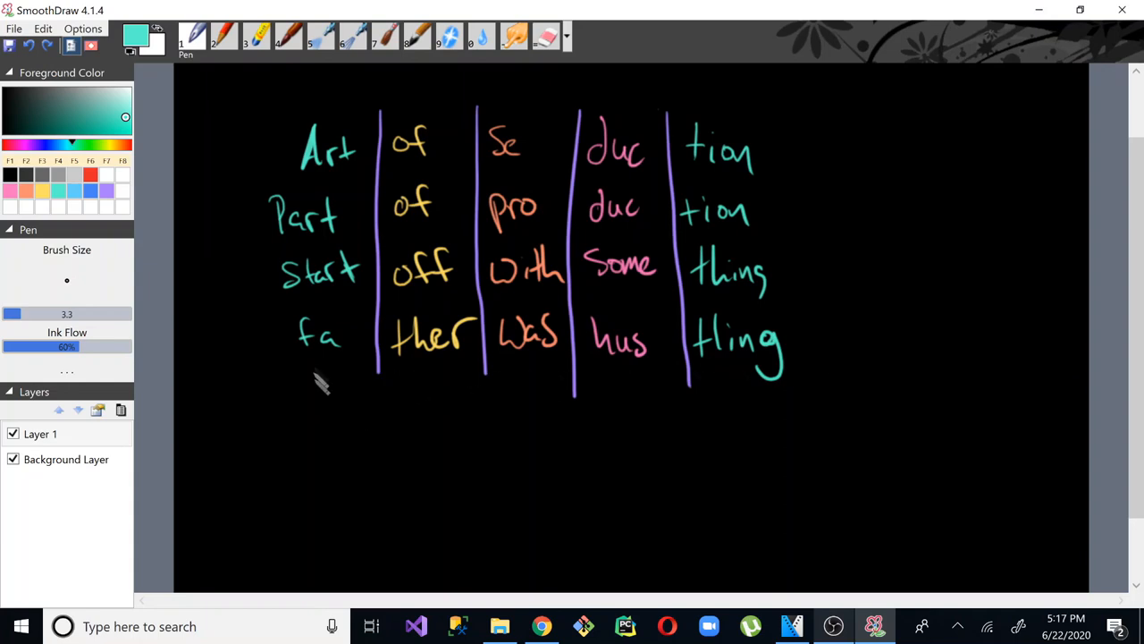
- Underline the syllable fa on the fourth row in teal
left_click_drag(291, 366, 344, 367)
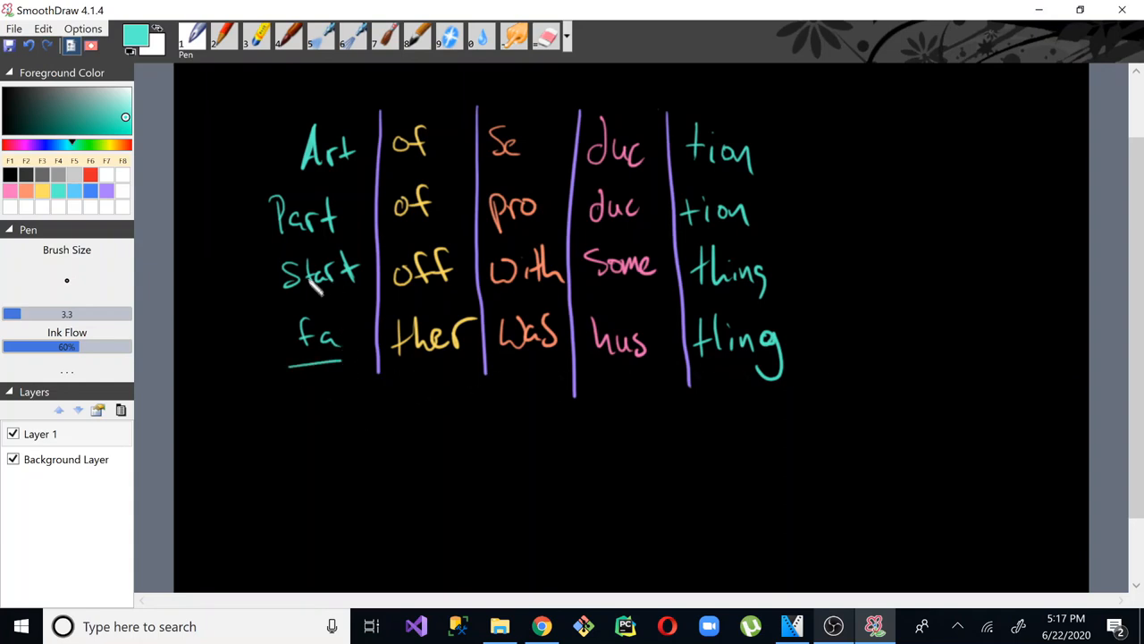
mouse_move(331, 311)
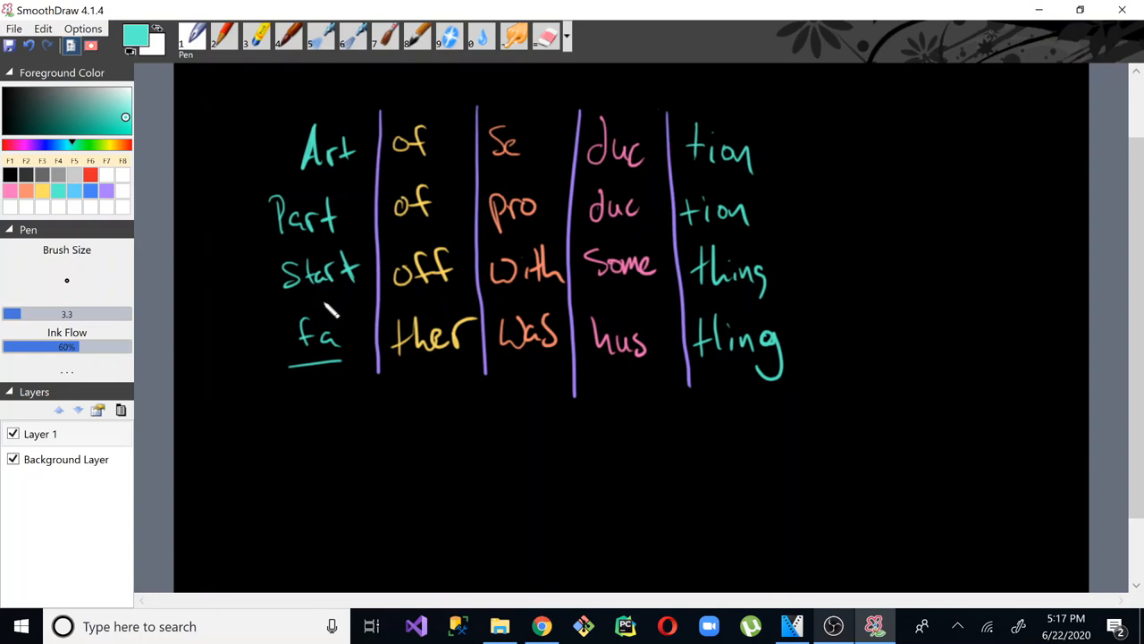
mouse_move(342, 322)
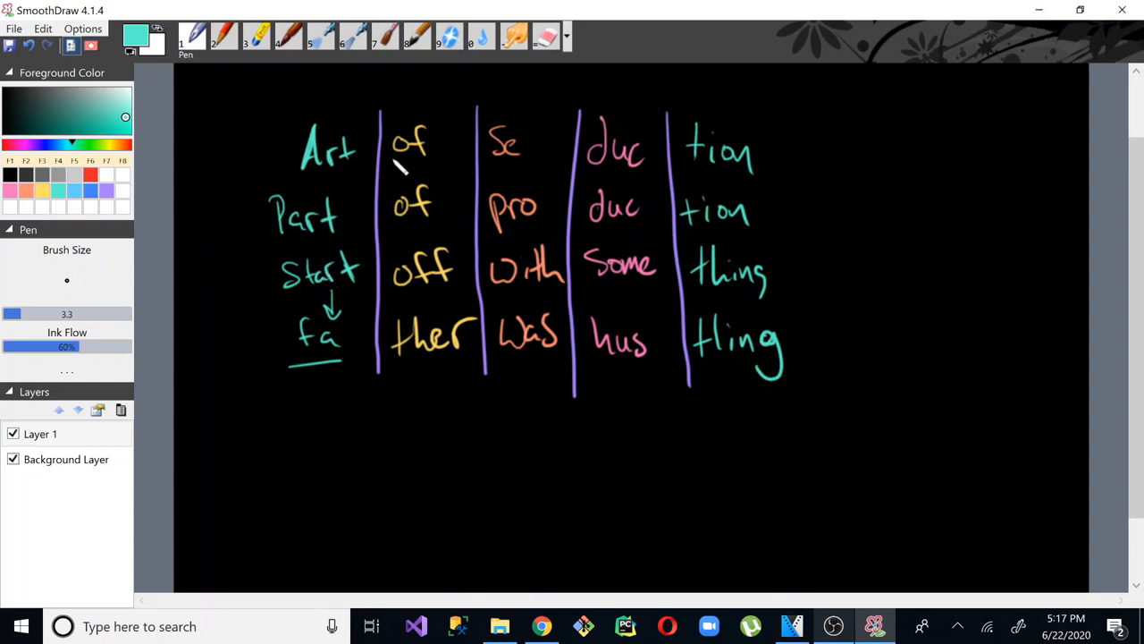
mouse_move(445, 404)
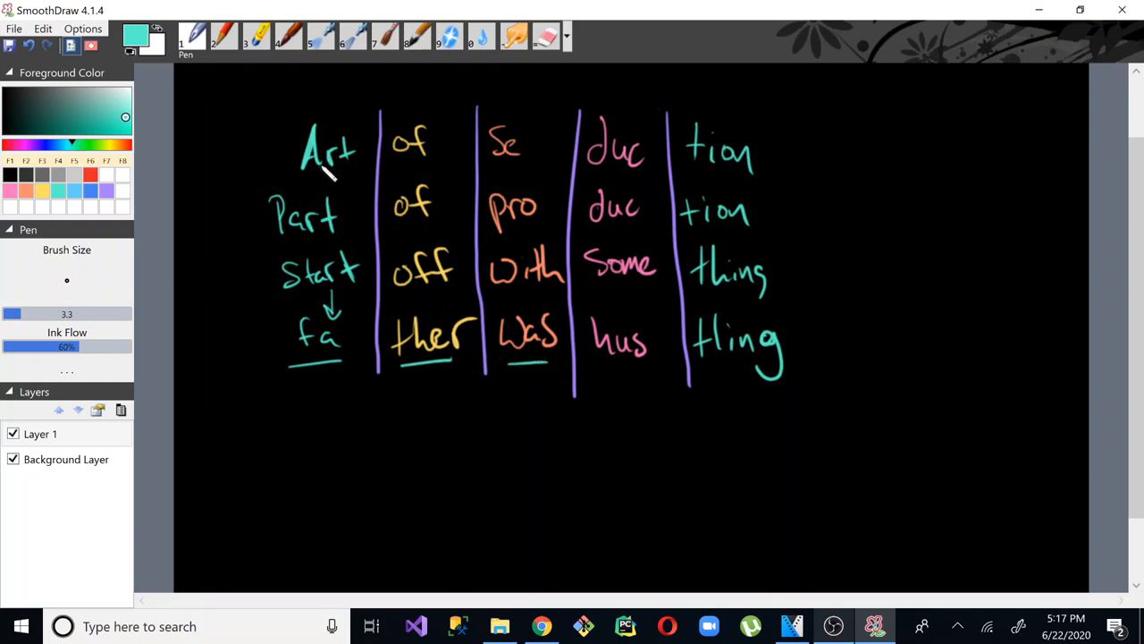
mouse_move(331, 304)
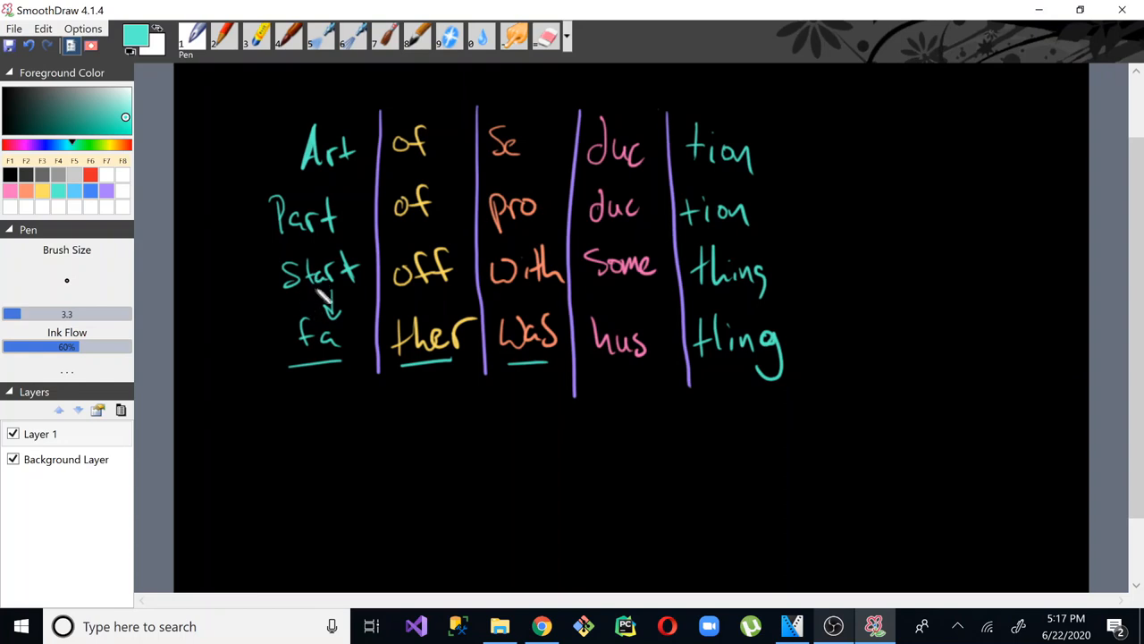
mouse_move(324, 425)
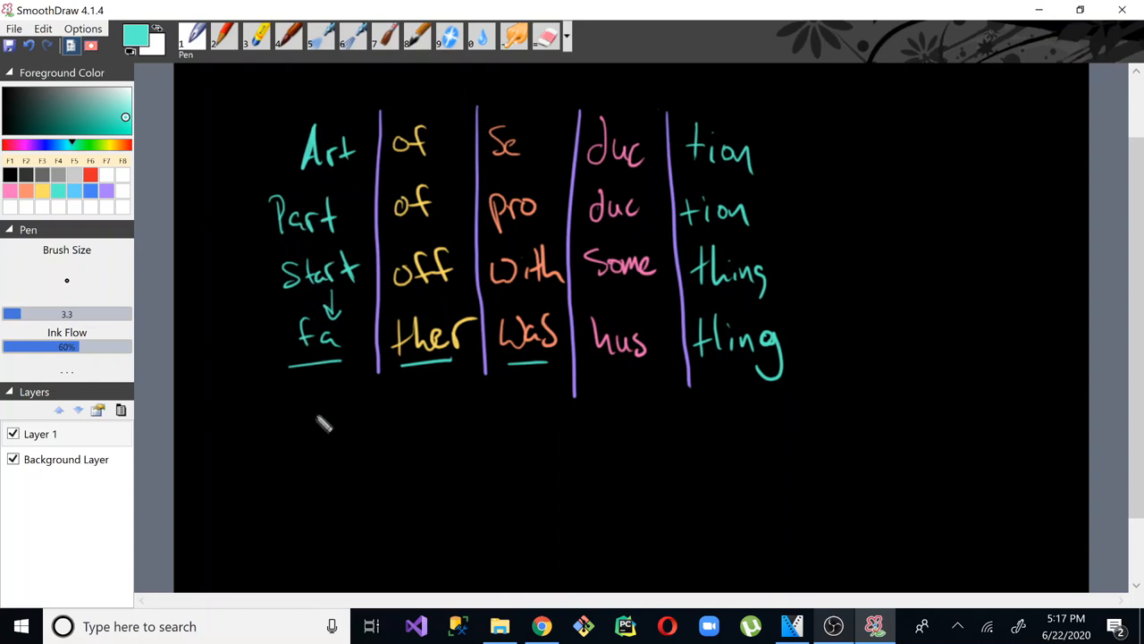
mouse_move(308, 411)
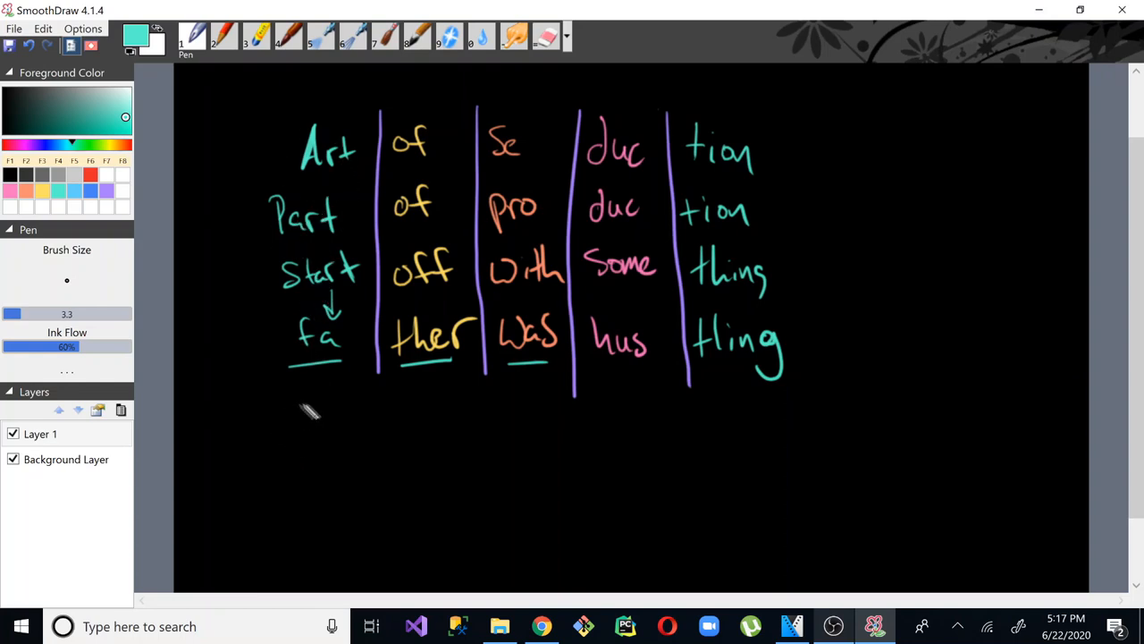
mouse_move(432, 297)
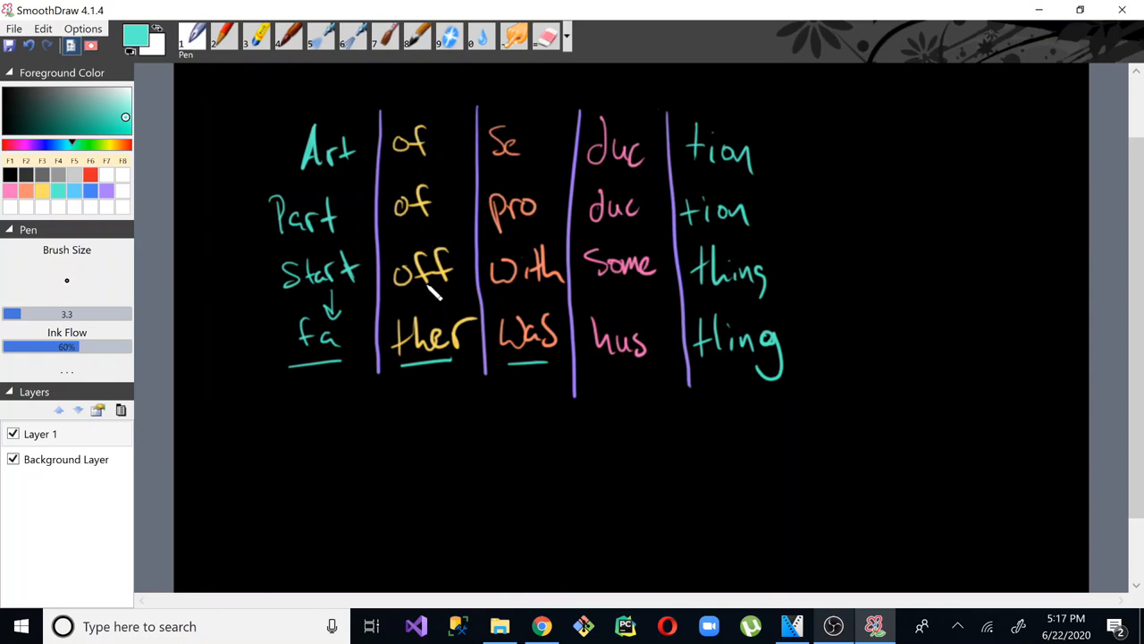
mouse_move(426, 409)
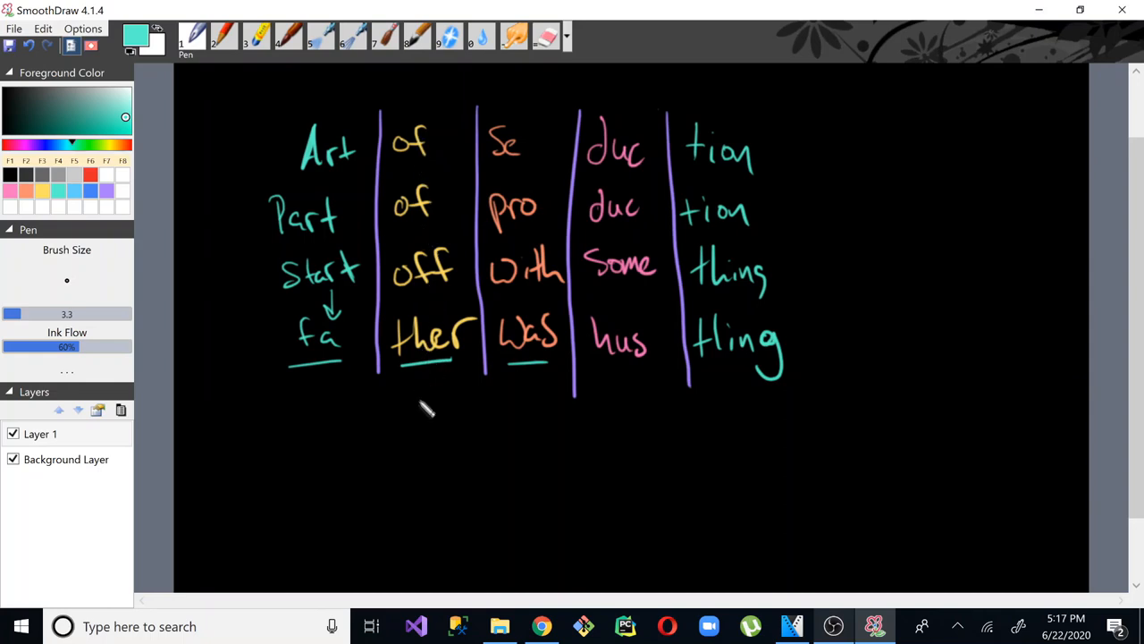
mouse_move(536, 299)
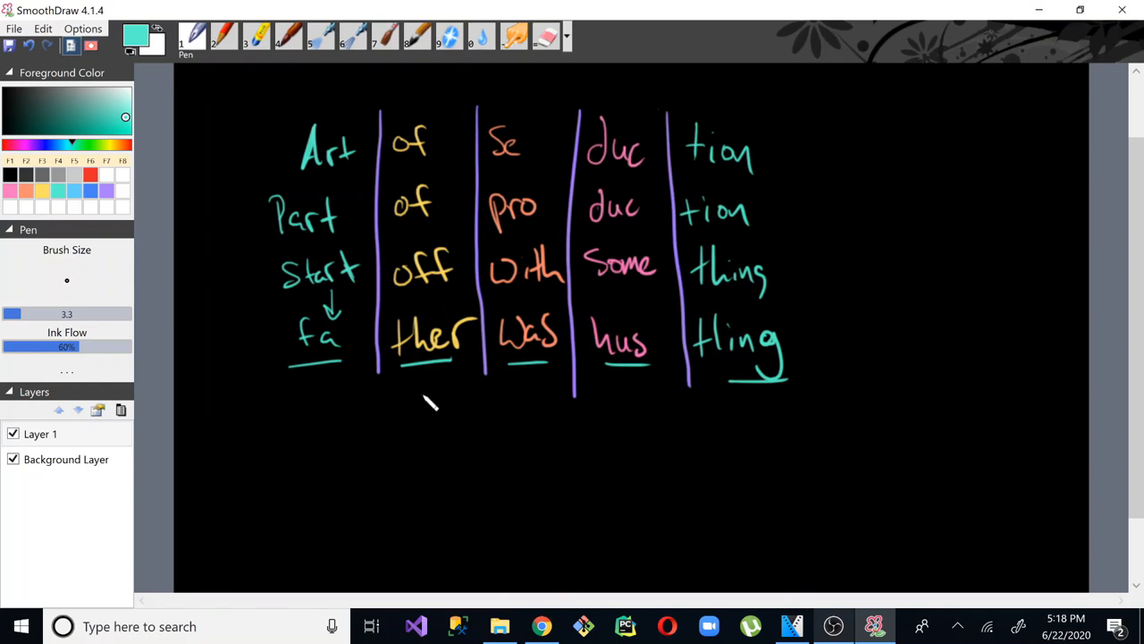
- Draw converging teal lines beneath ther and Was, then handwrite 'indefinites' below them
left_click_drag(433, 384, 501, 443)
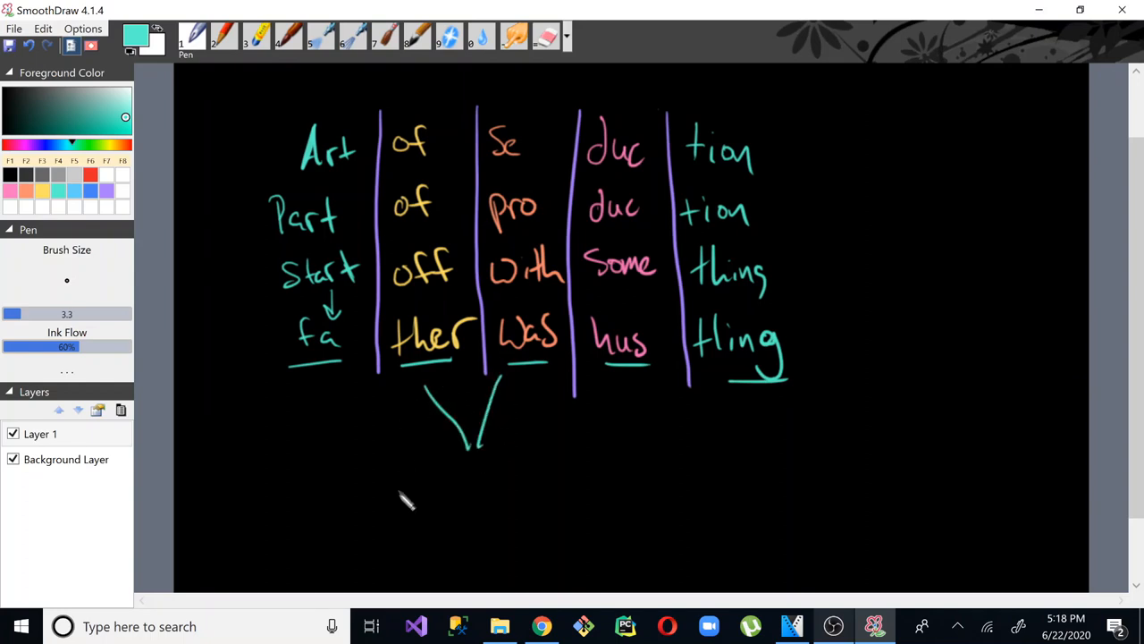
left_click_drag(411, 496, 465, 509)
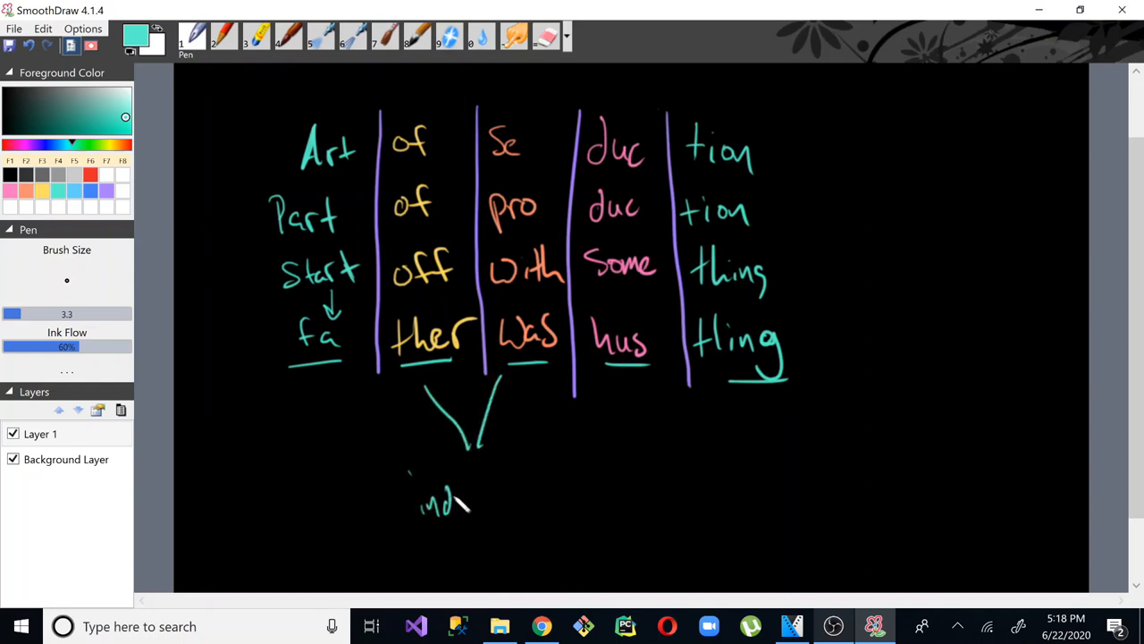
left_click_drag(438, 505, 536, 492)
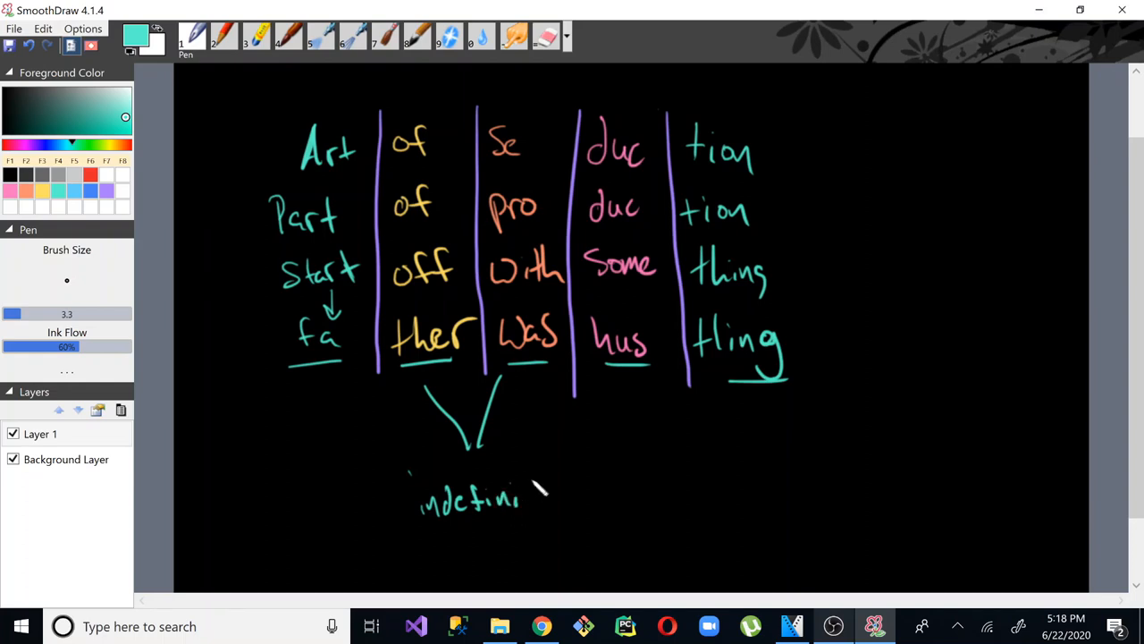
left_click_drag(514, 496, 572, 496)
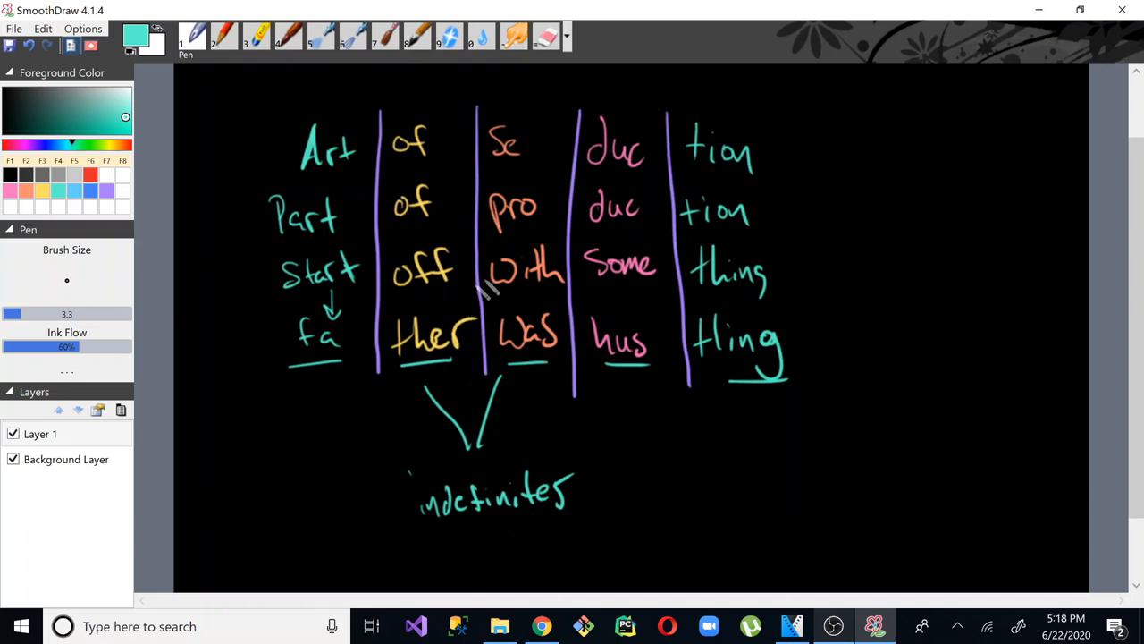
mouse_move(447, 313)
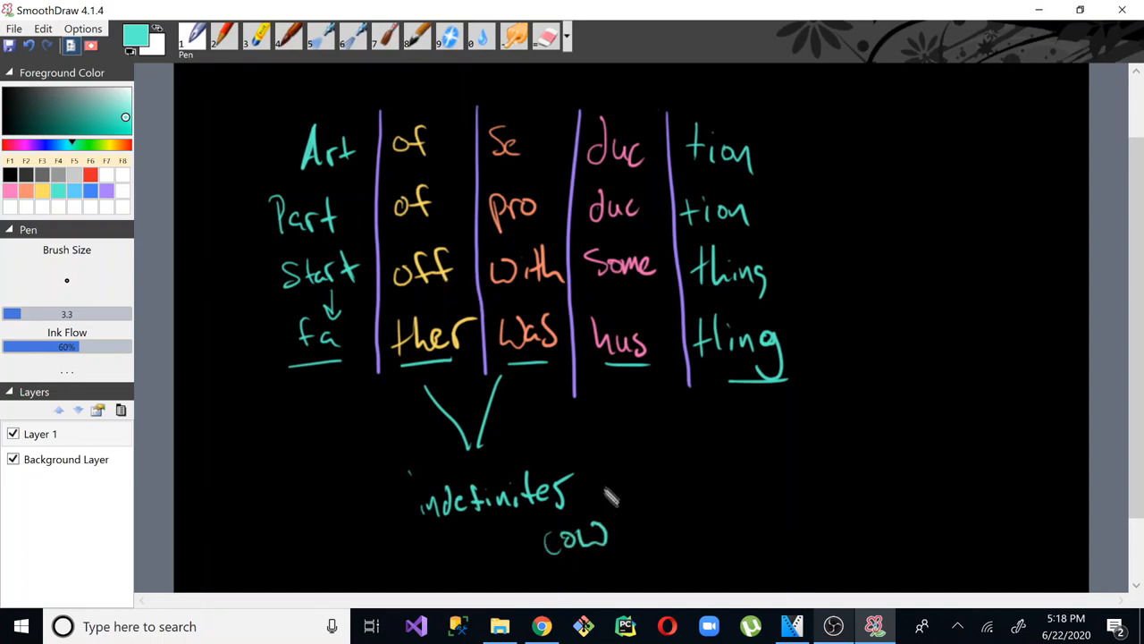
mouse_move(652, 308)
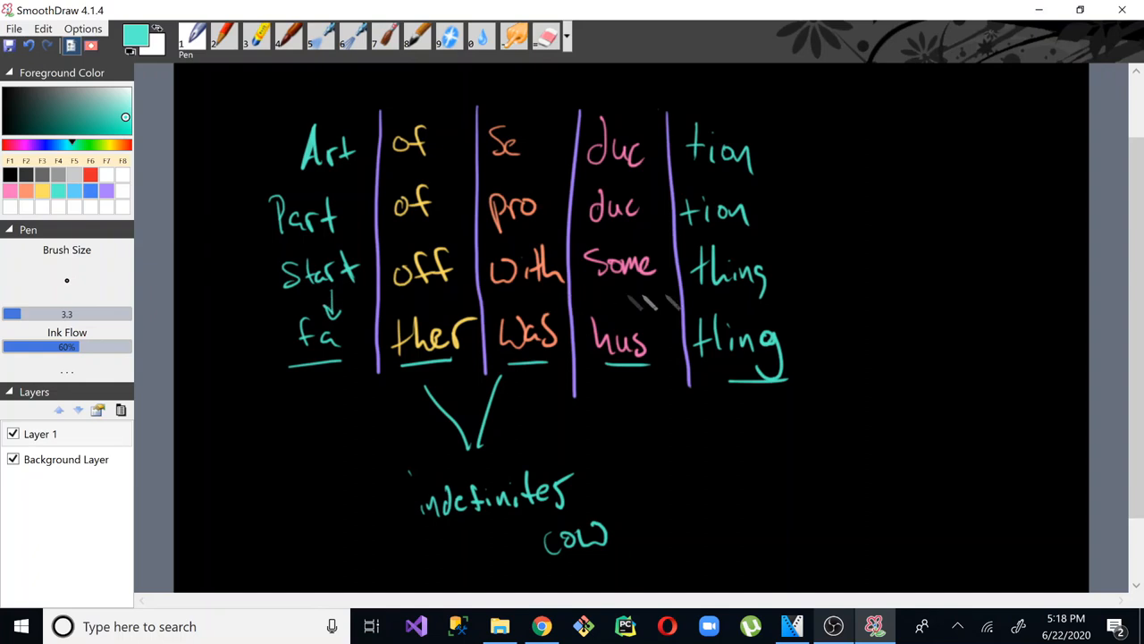
mouse_move(563, 572)
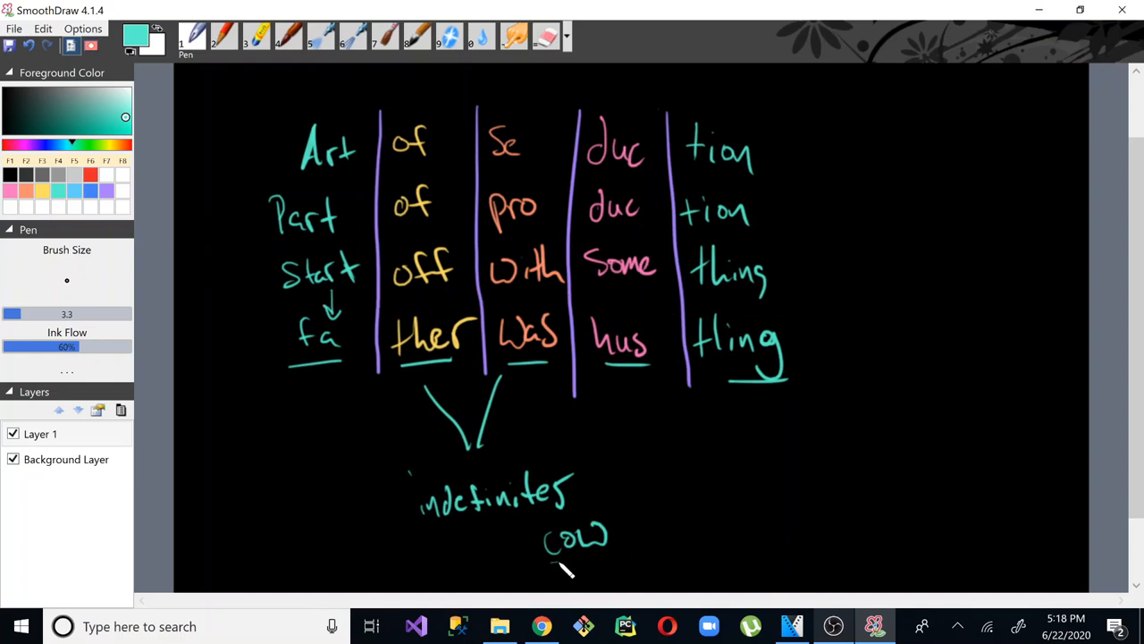
- Box the word cow, add a dash, and write the note 'hit with this' beside it
left_click_drag(537, 527, 612, 550)
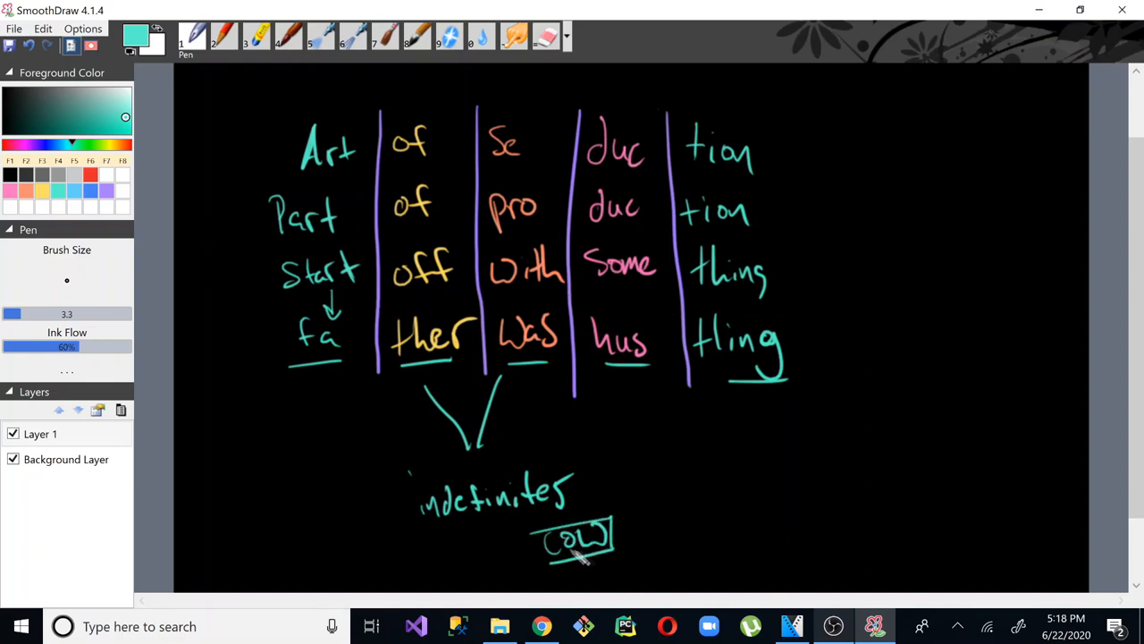
mouse_move(666, 380)
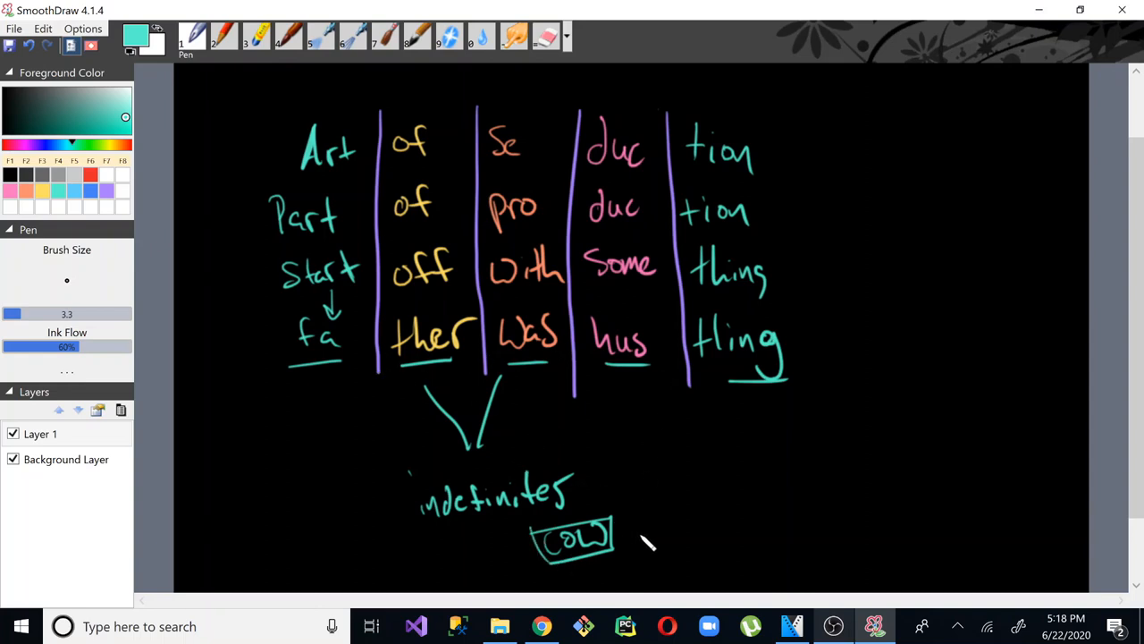
left_click_drag(621, 532, 635, 532)
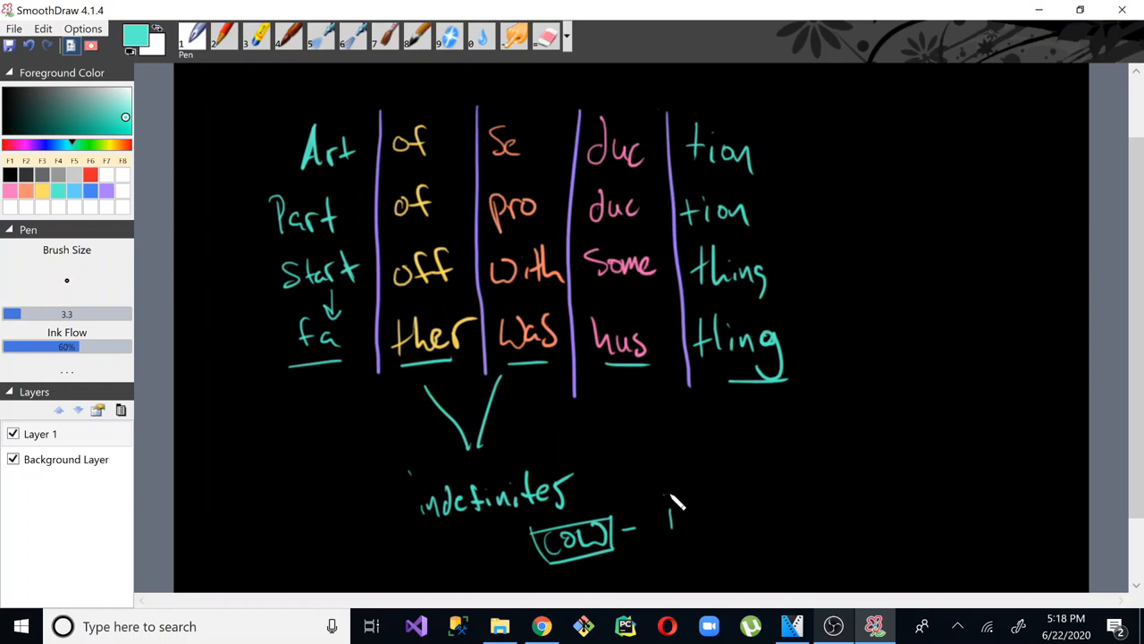
left_click_drag(665, 501, 728, 496)
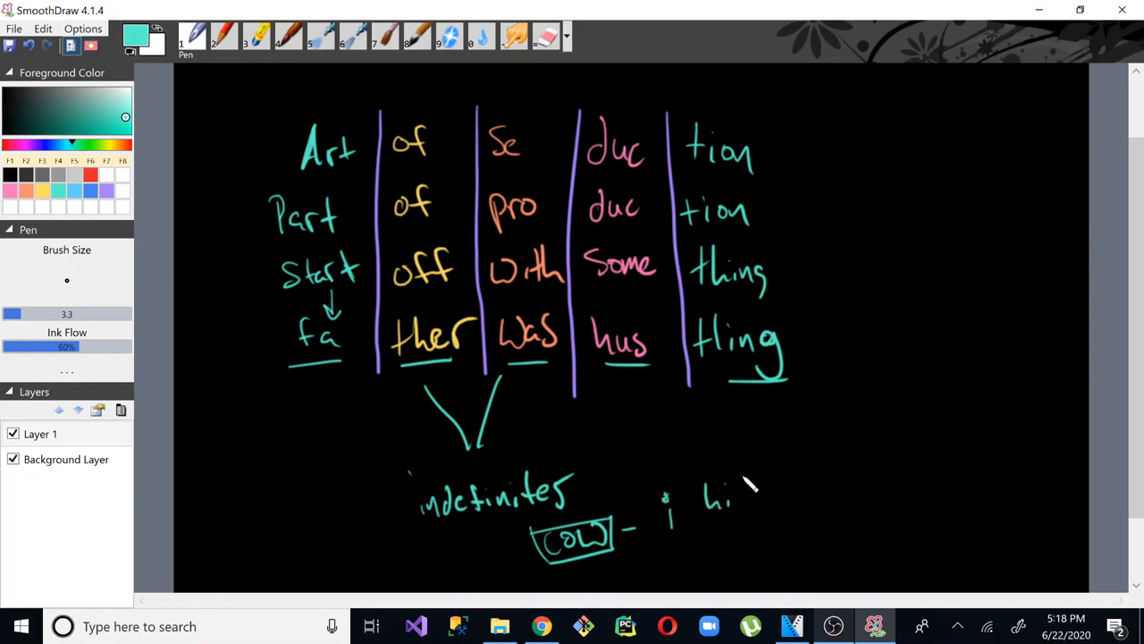
left_click_drag(724, 501, 733, 536)
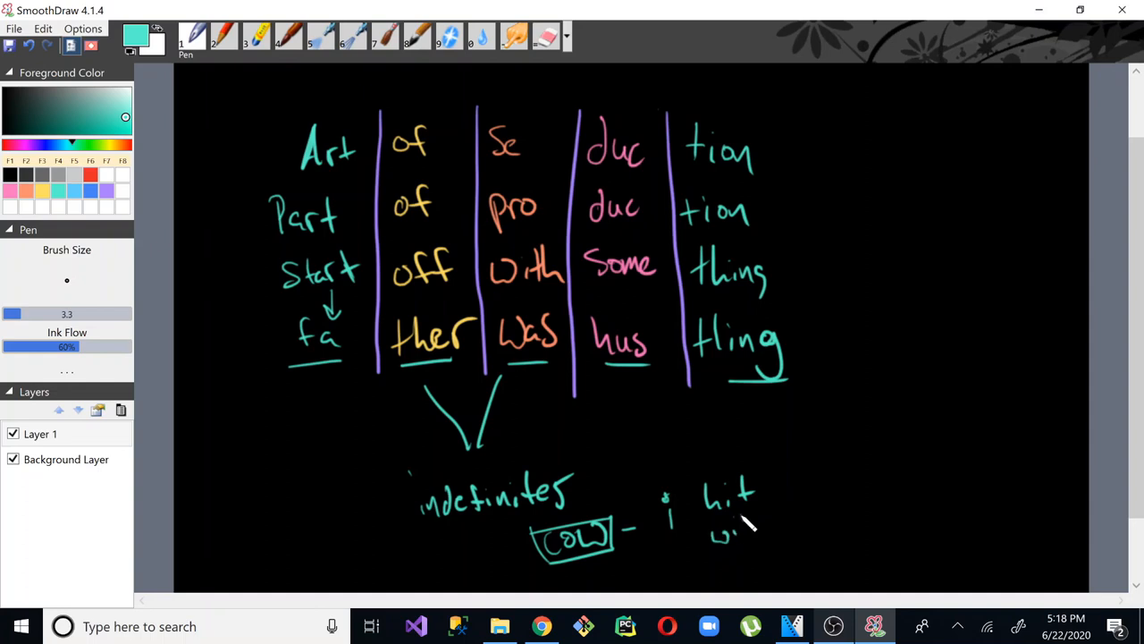
left_click_drag(724, 532, 778, 518)
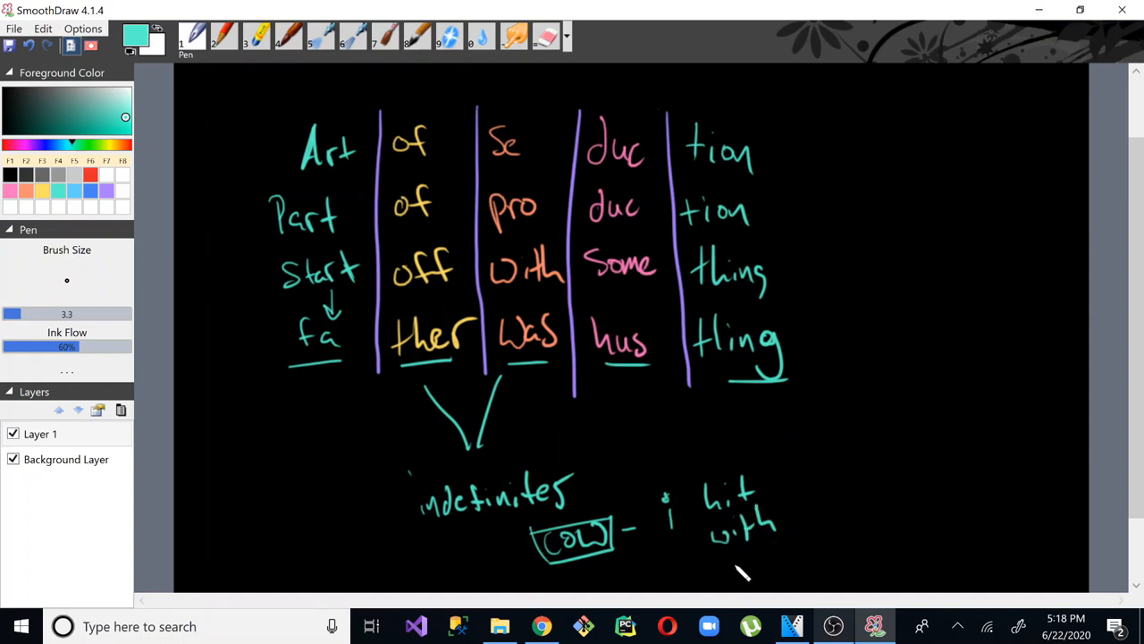
left_click_drag(729, 559, 787, 554)
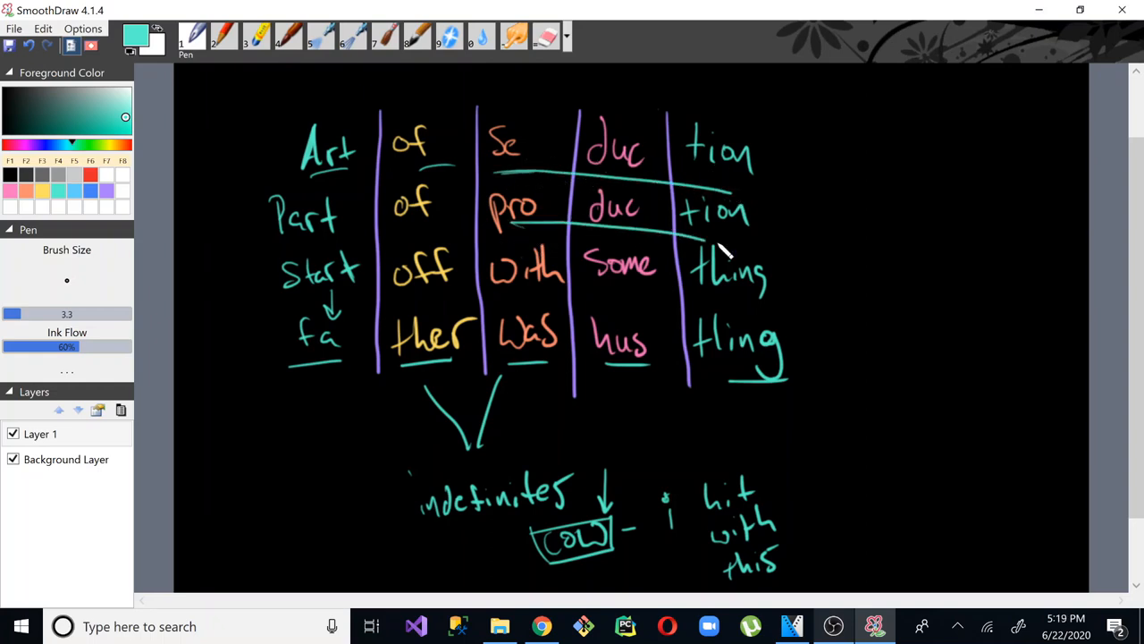
mouse_move(505, 309)
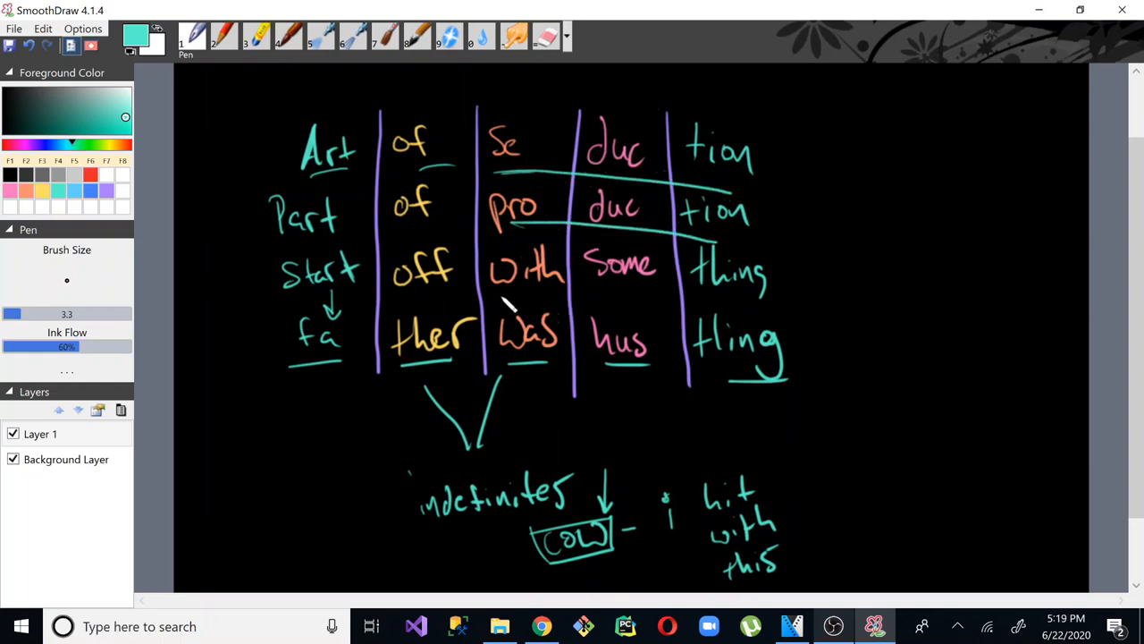
mouse_move(550, 304)
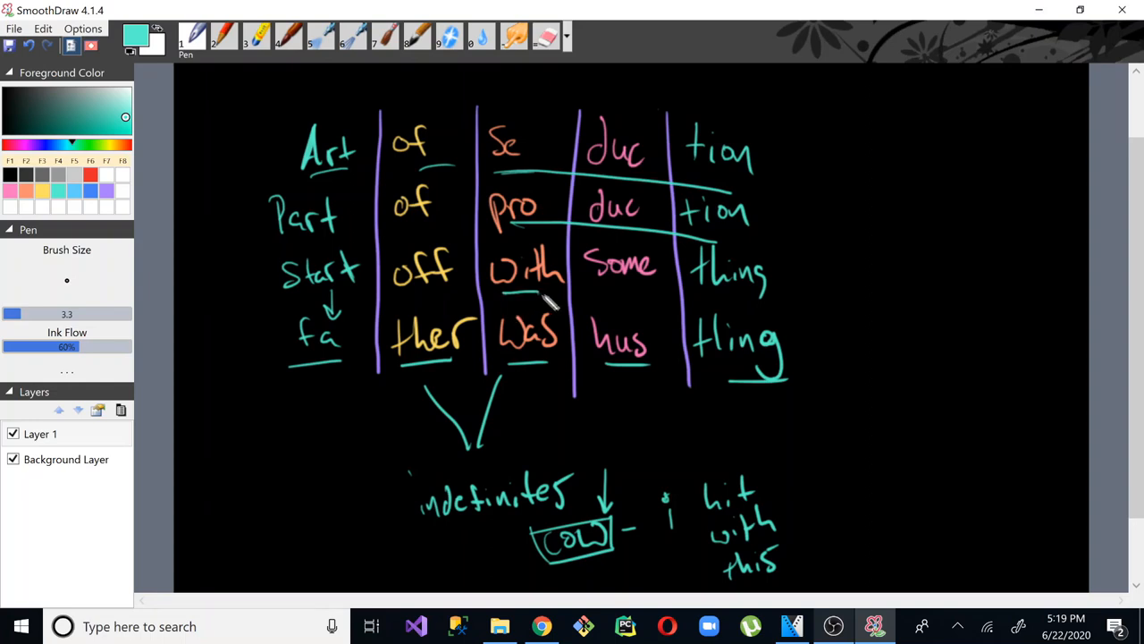
mouse_move(755, 313)
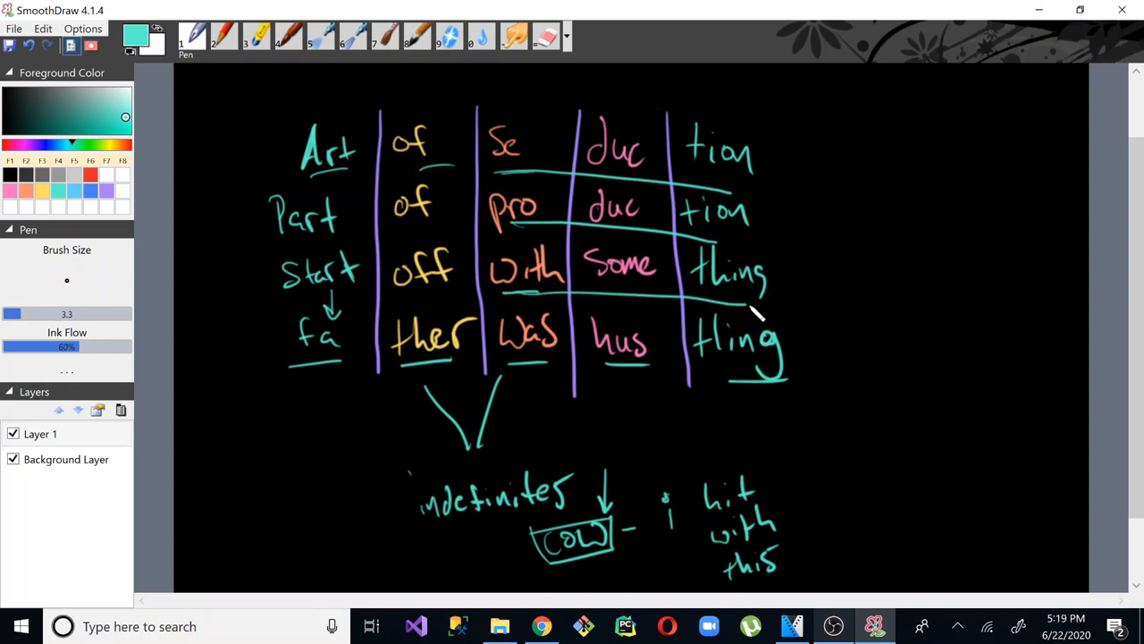
mouse_move(532, 274)
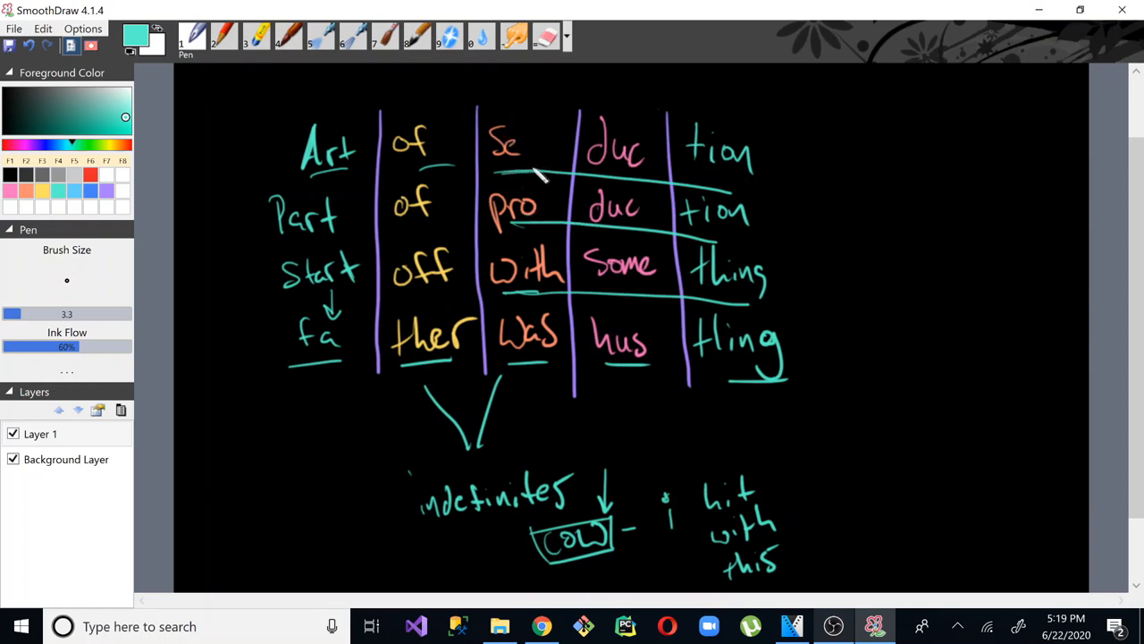
mouse_move(496, 210)
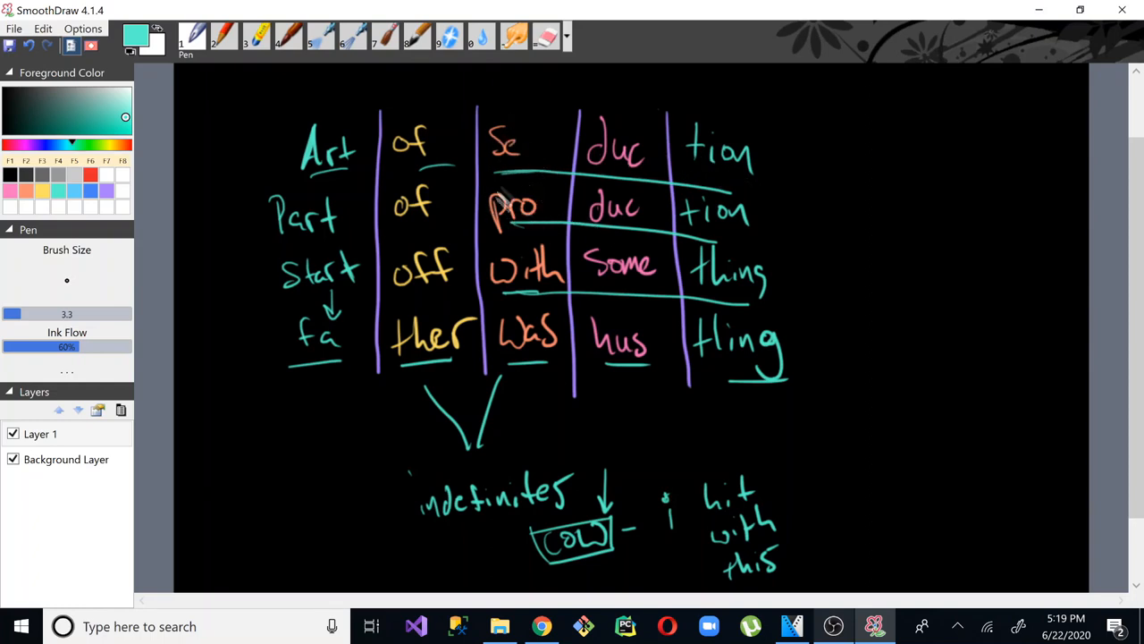
mouse_move(737, 260)
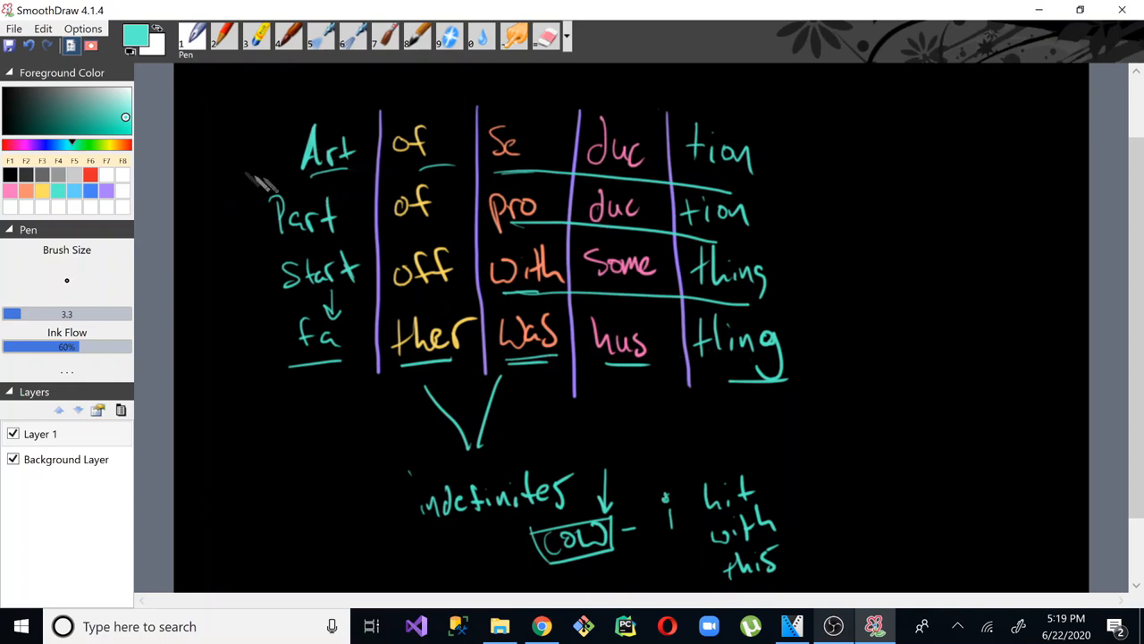
mouse_move(264, 112)
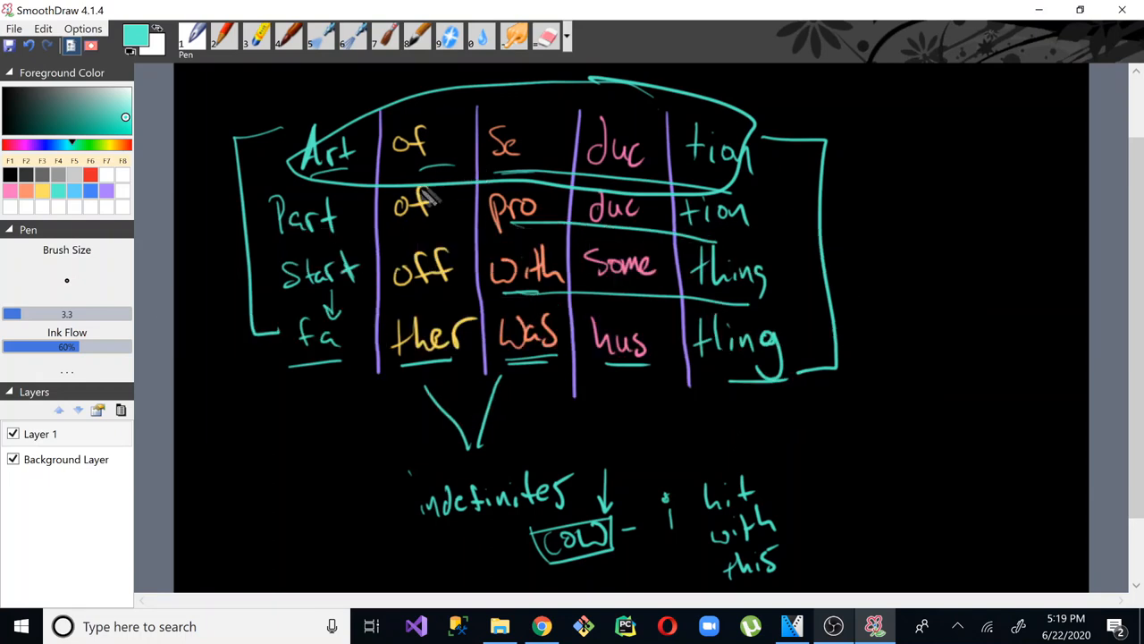
mouse_move(652, 376)
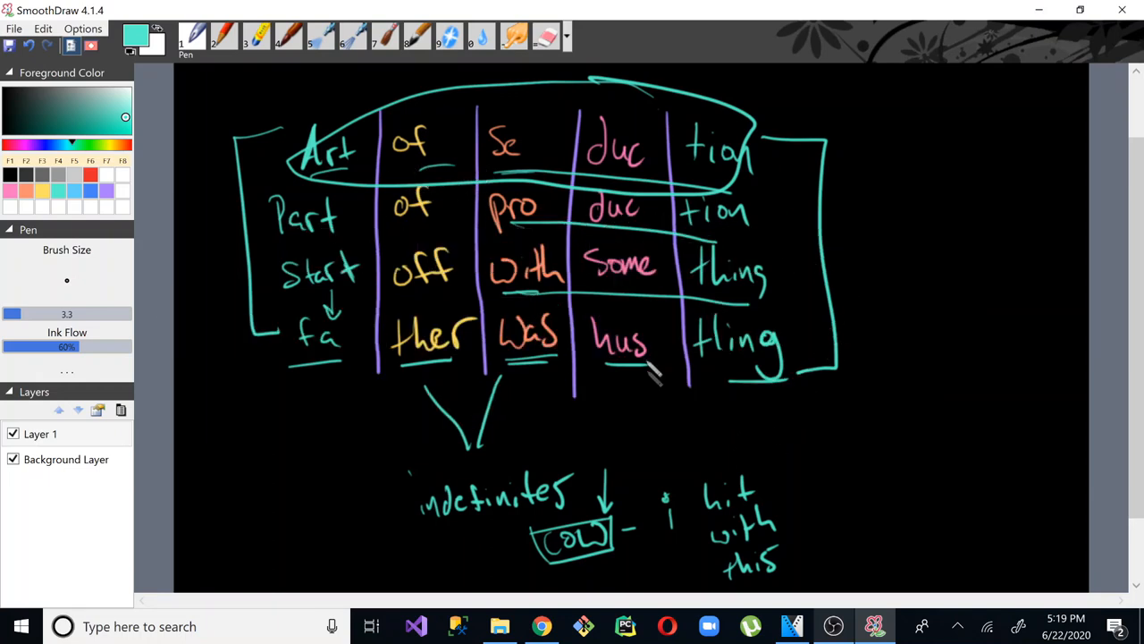
mouse_move(635, 418)
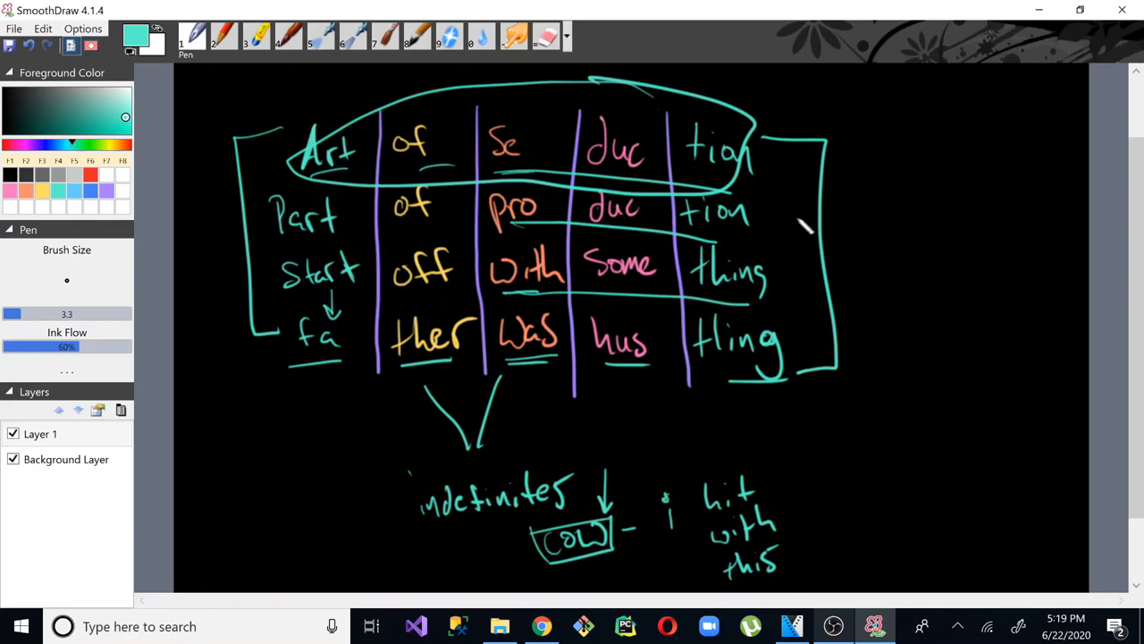
mouse_move(394, 385)
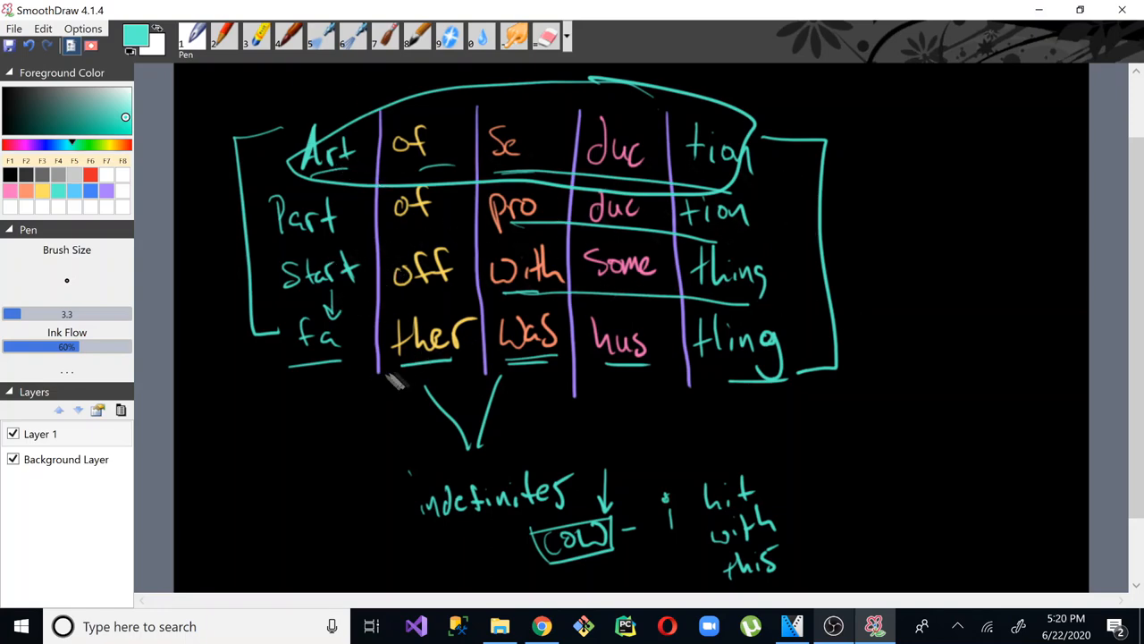
mouse_move(474, 340)
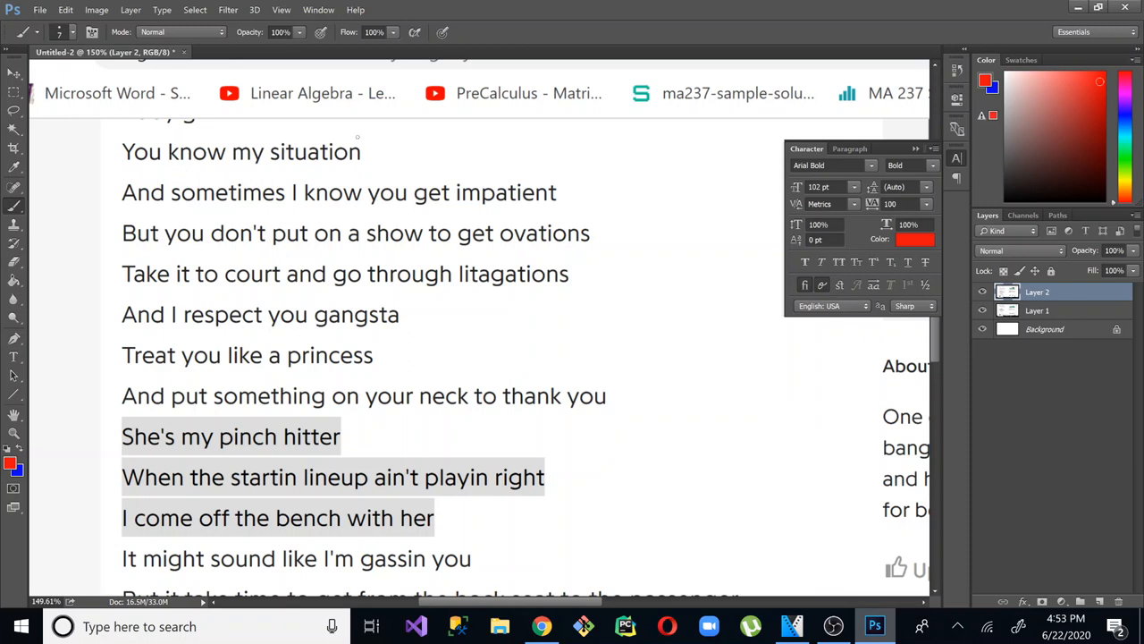
mouse_move(254, 170)
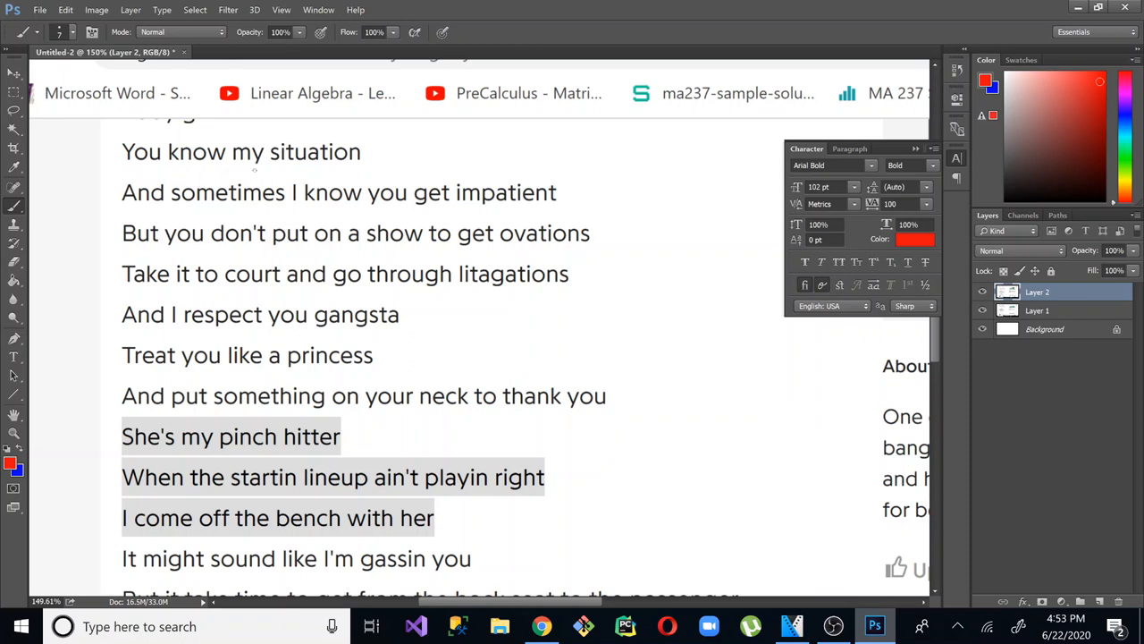
mouse_move(437, 165)
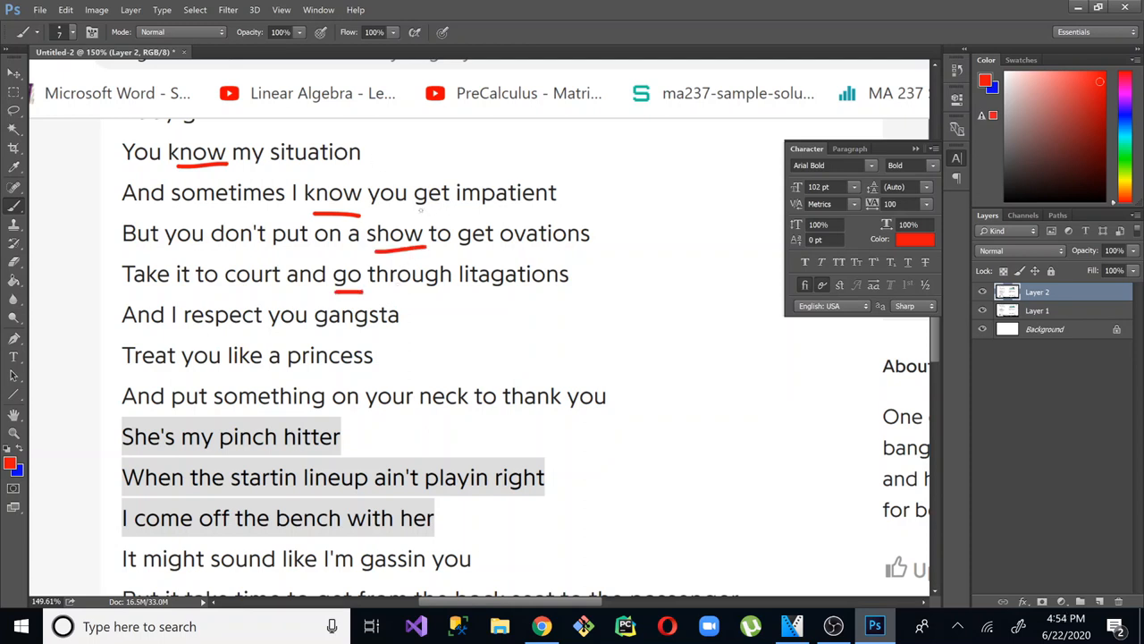
- Paint a red underline beneath another rhyming word in the lyric lines
left_click_drag(429, 213, 554, 213)
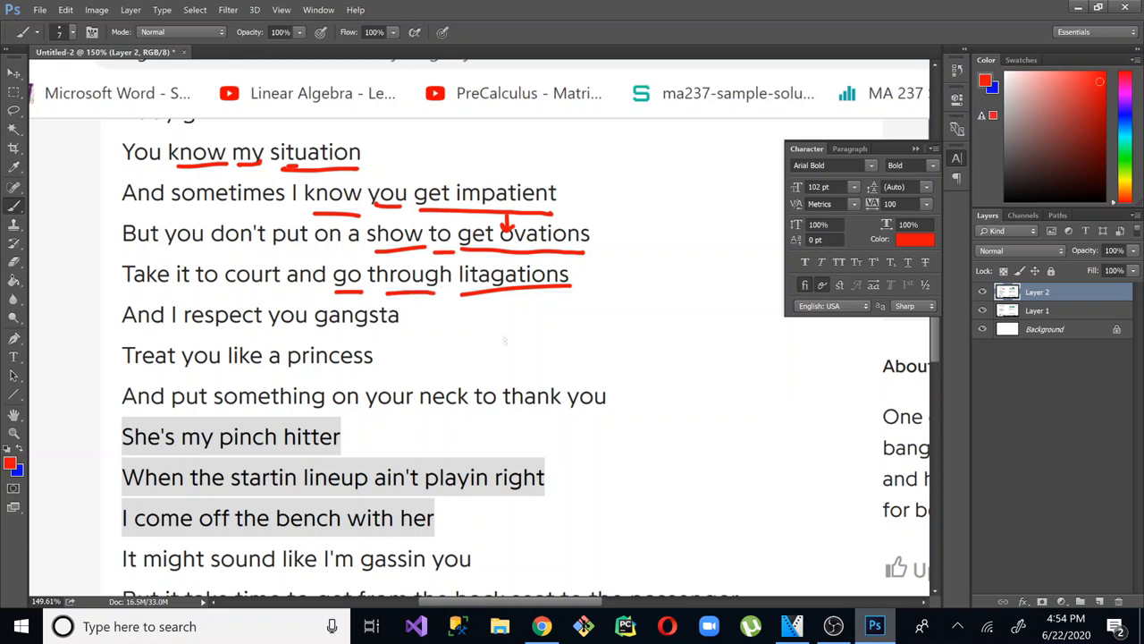
mouse_move(226, 340)
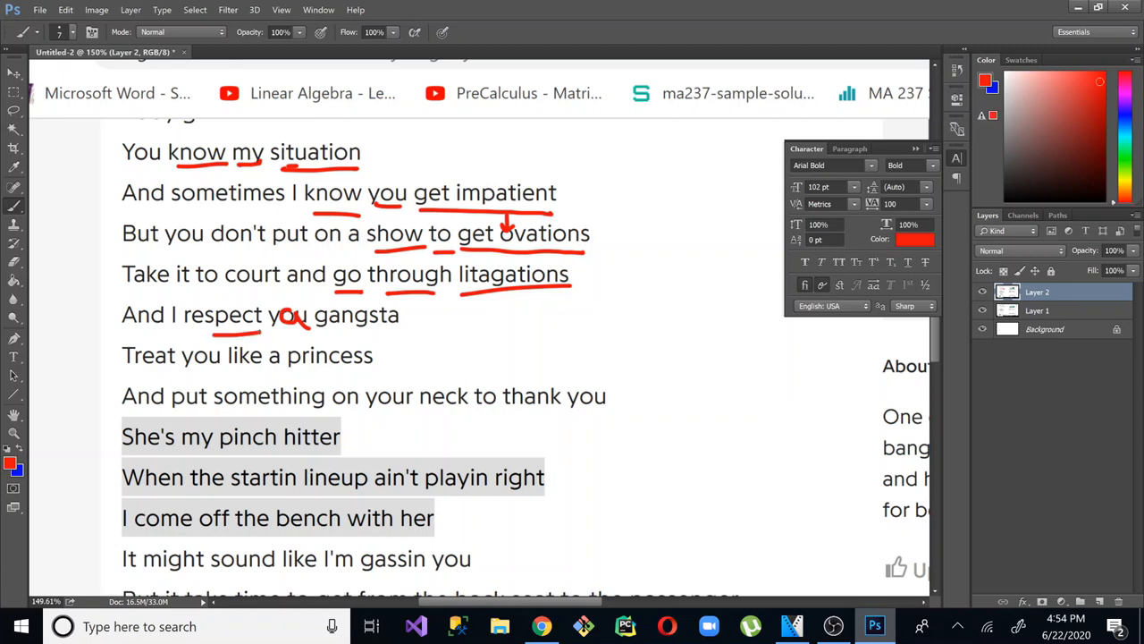
- Underline gangsta and the rhymes in the 'bench with her' line in red
left_click_drag(424, 411, 465, 412)
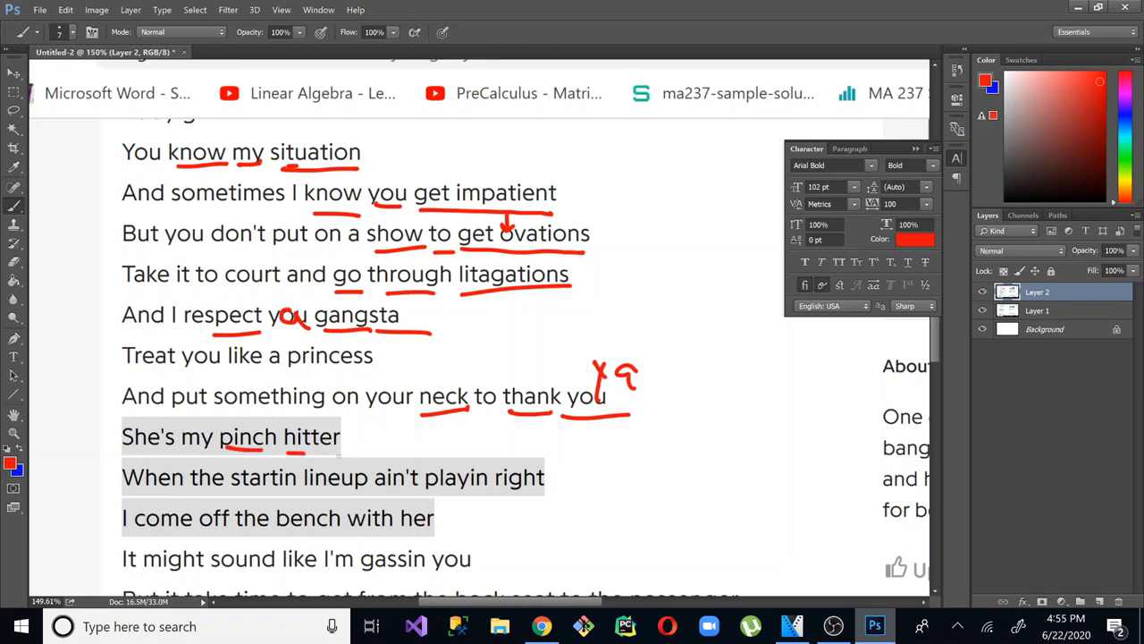
left_click_drag(295, 536, 433, 537)
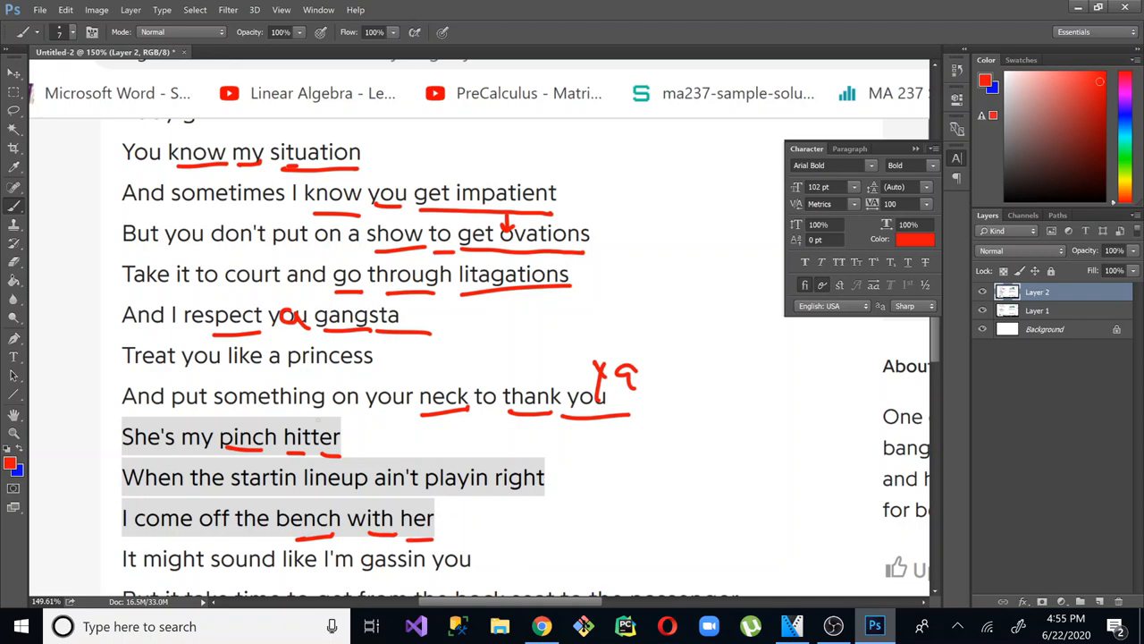
mouse_move(266, 291)
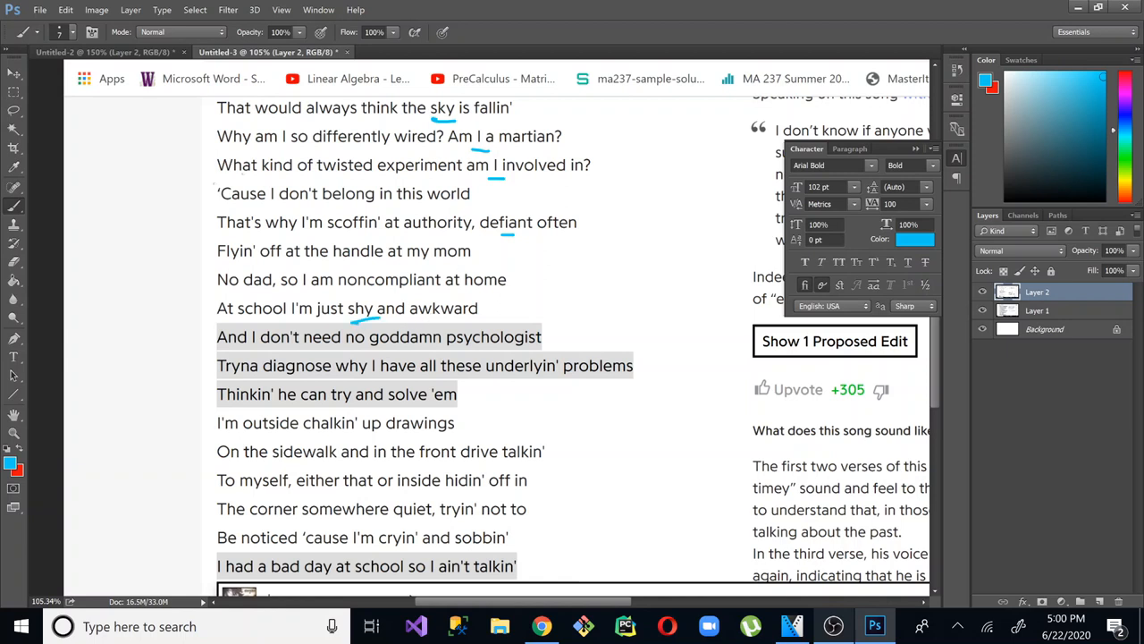
mouse_move(27, 447)
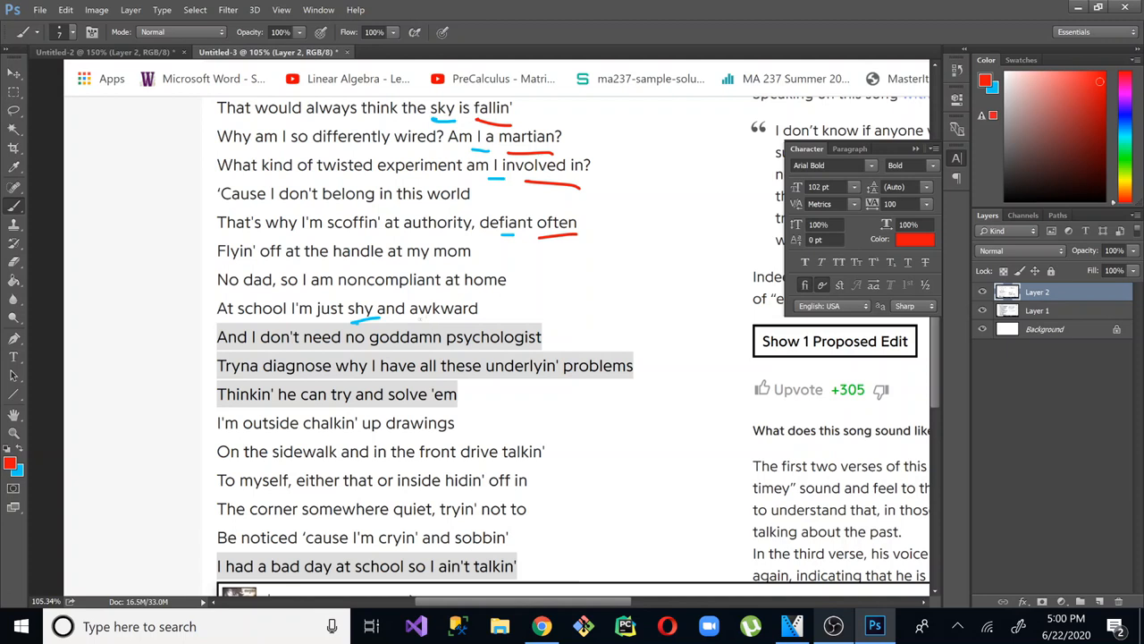
- Paint a red underline beneath another rhyming phrase in the lyric screenshot
left_click_drag(357, 319, 488, 313)
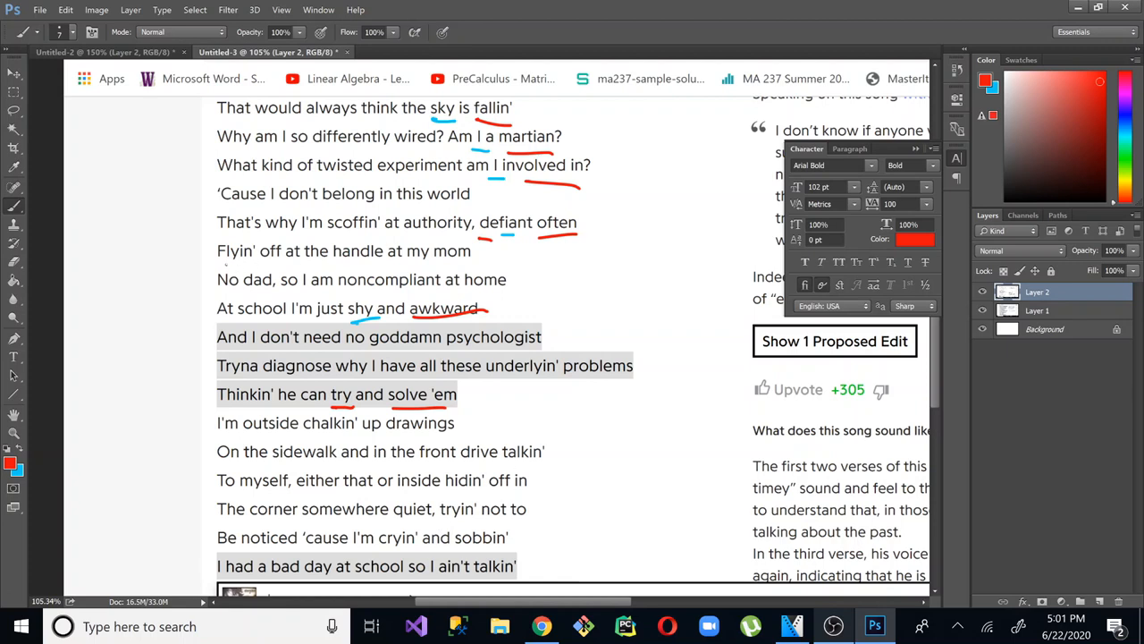
left_click_drag(219, 262, 299, 261)
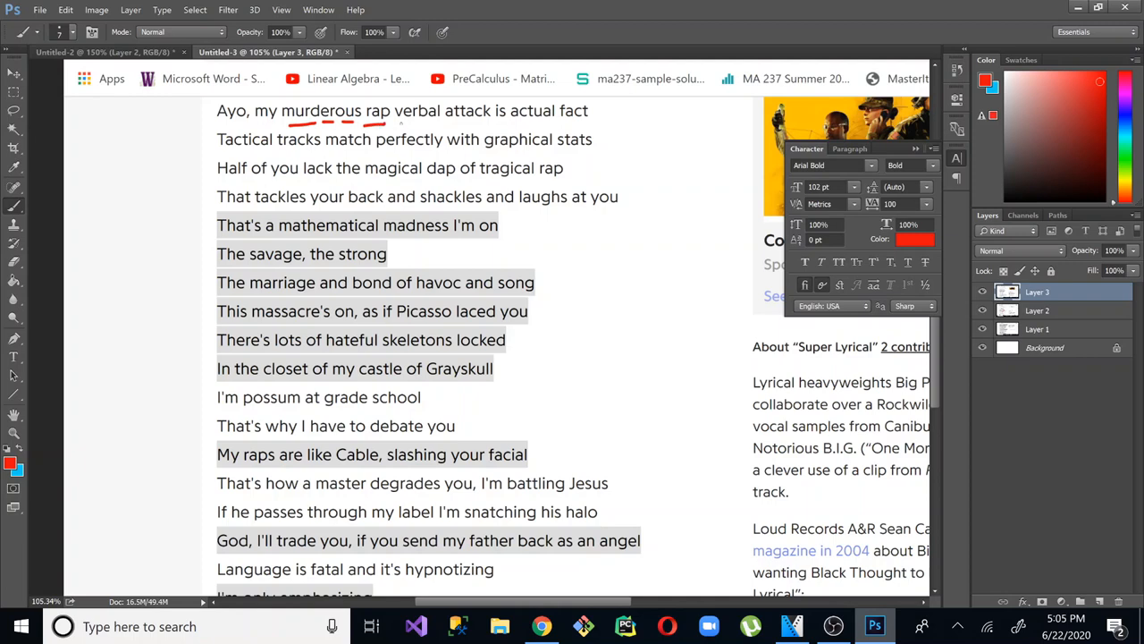
- Select the Zoom tool from the toolbox
left_click(13, 435)
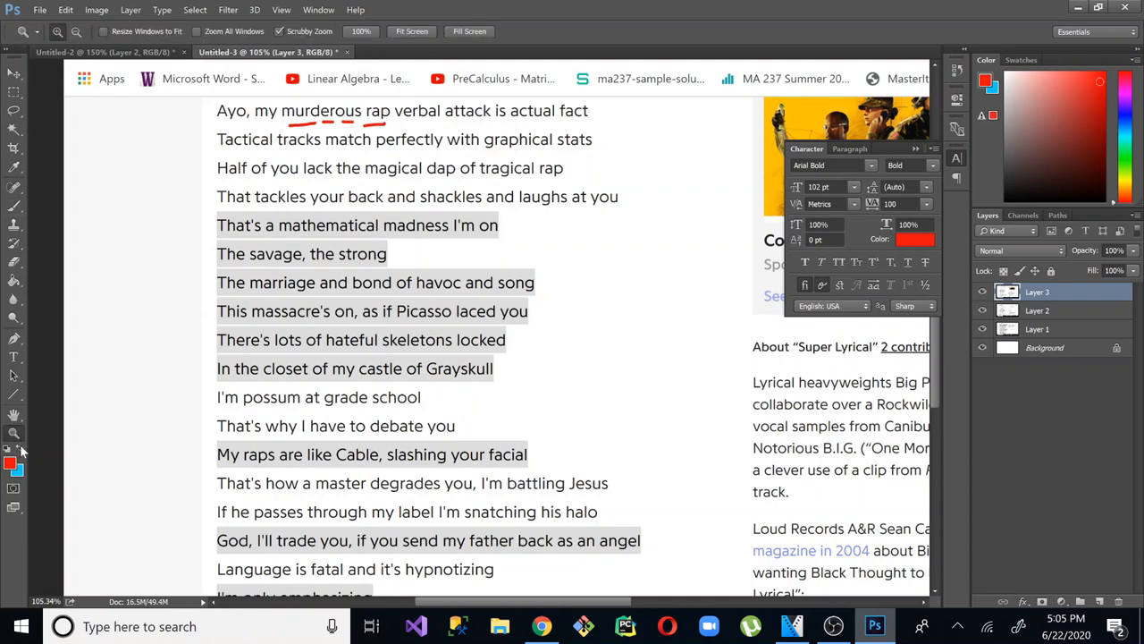